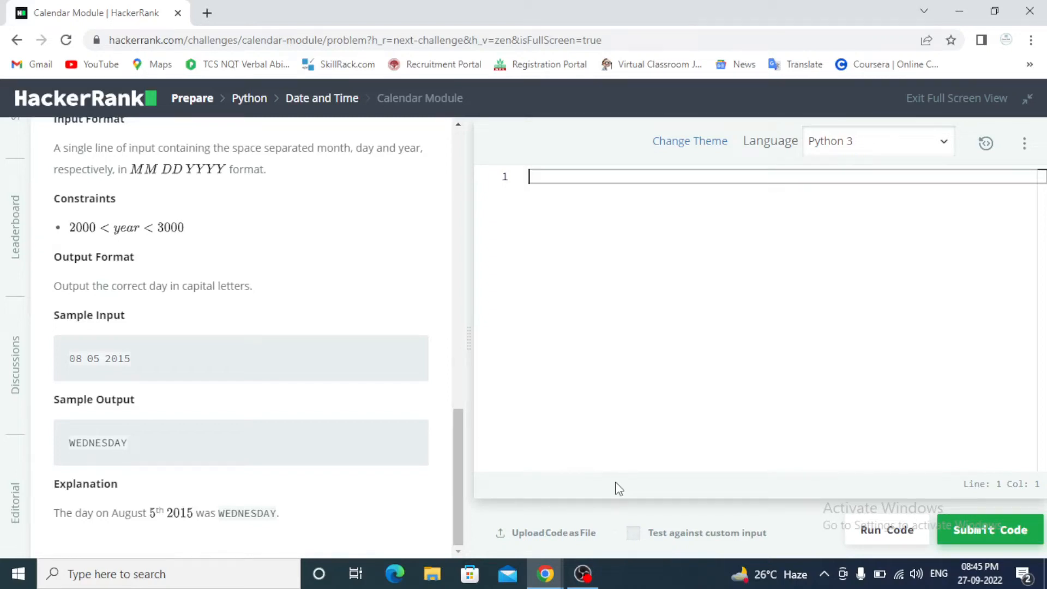
{"action": "mouse_move", "coordinate": [615, 457]}
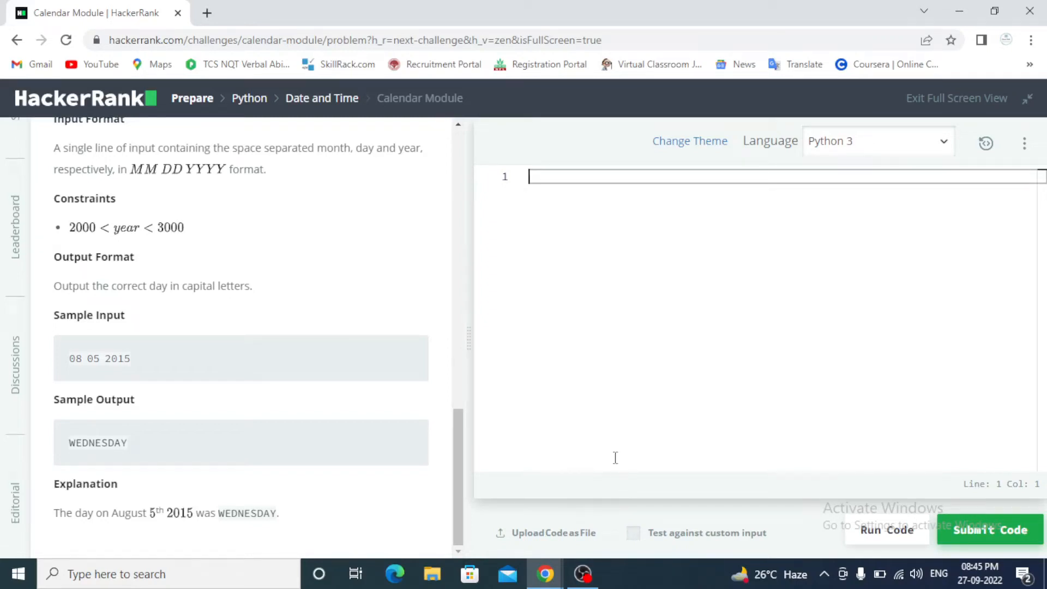
{"action": "mouse_move", "coordinate": [674, 366]}
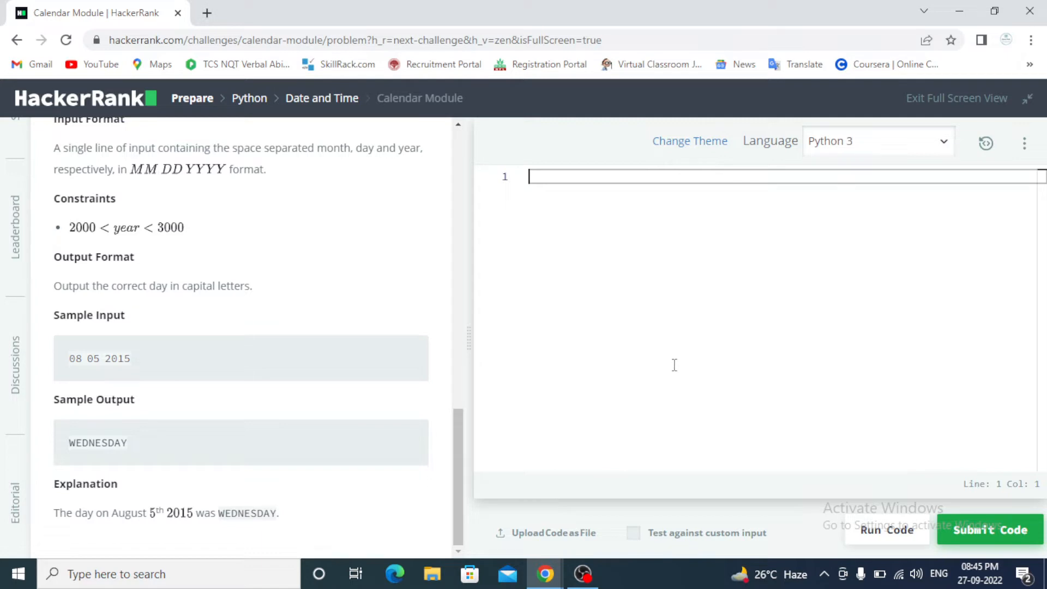
- Replace the stray 'vdsvs' test text with the solution and remove the line-1 comment
{"action": "type", "text": "vdsvs"}
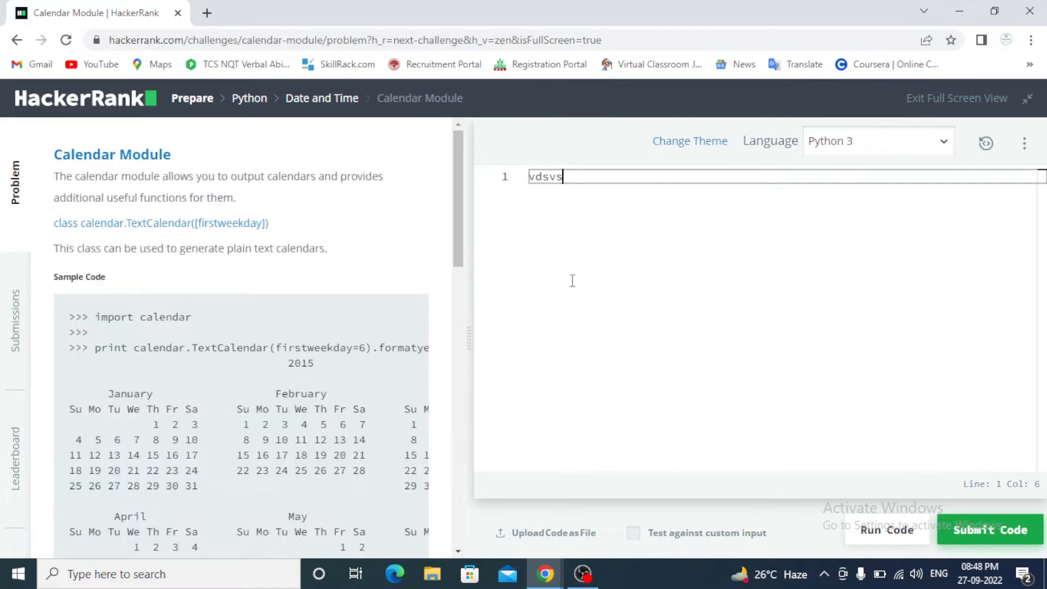
{"action": "key", "text": "ctrl+a"}
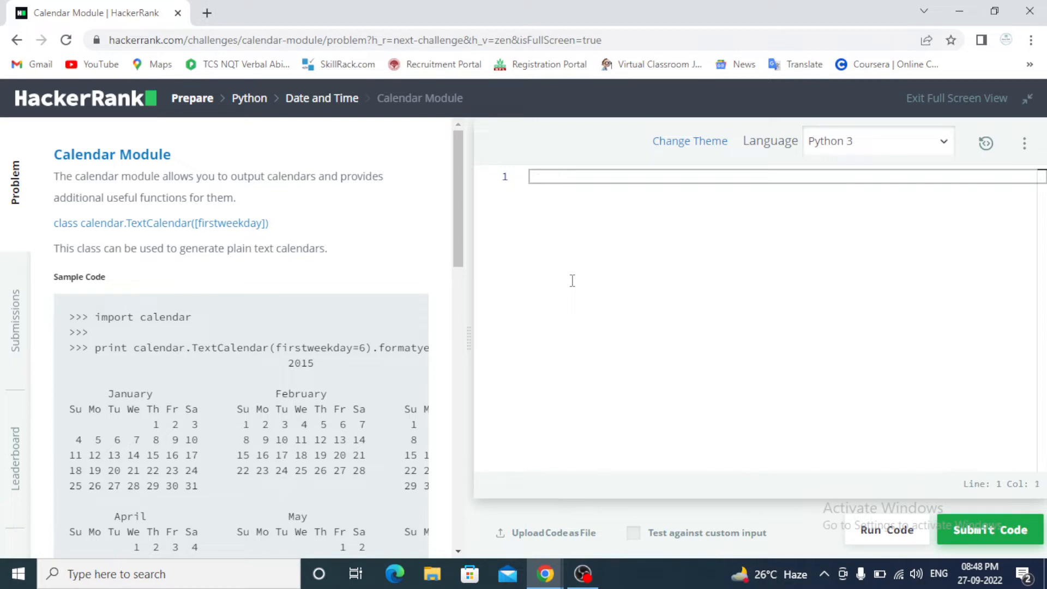
{"action": "mouse_move", "coordinate": [292, 283]}
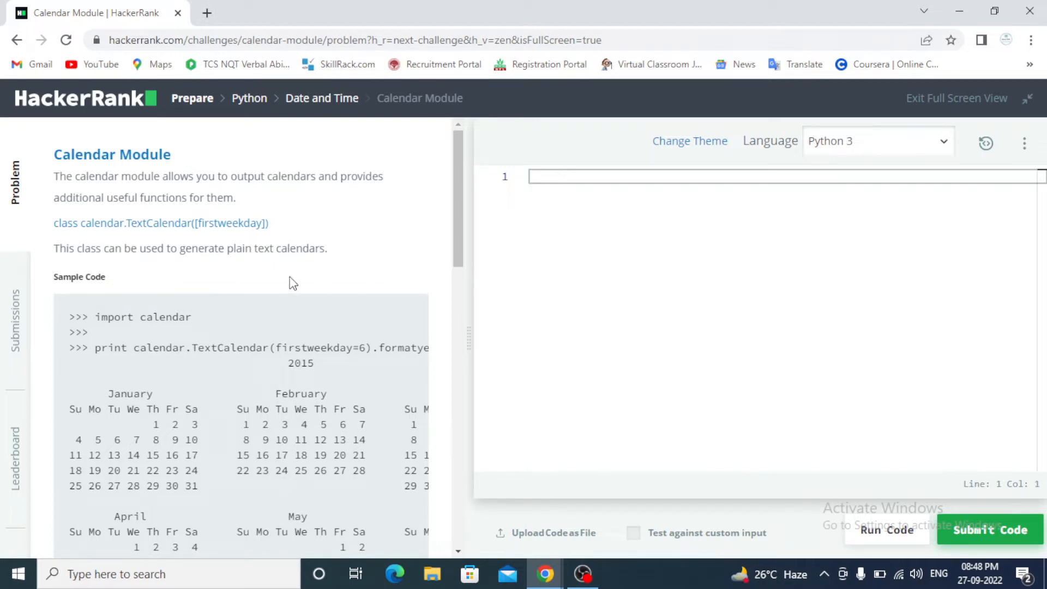
{"action": "scroll", "scroll_direction": "down", "scroll_amount": 3}
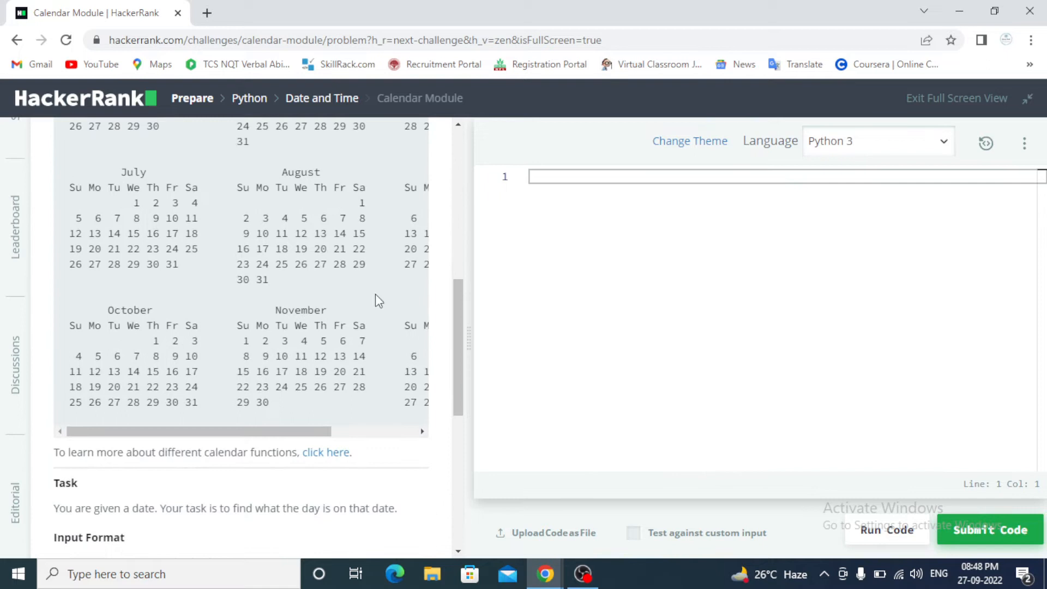
{"action": "scroll", "scroll_direction": "down", "scroll_amount": 3}
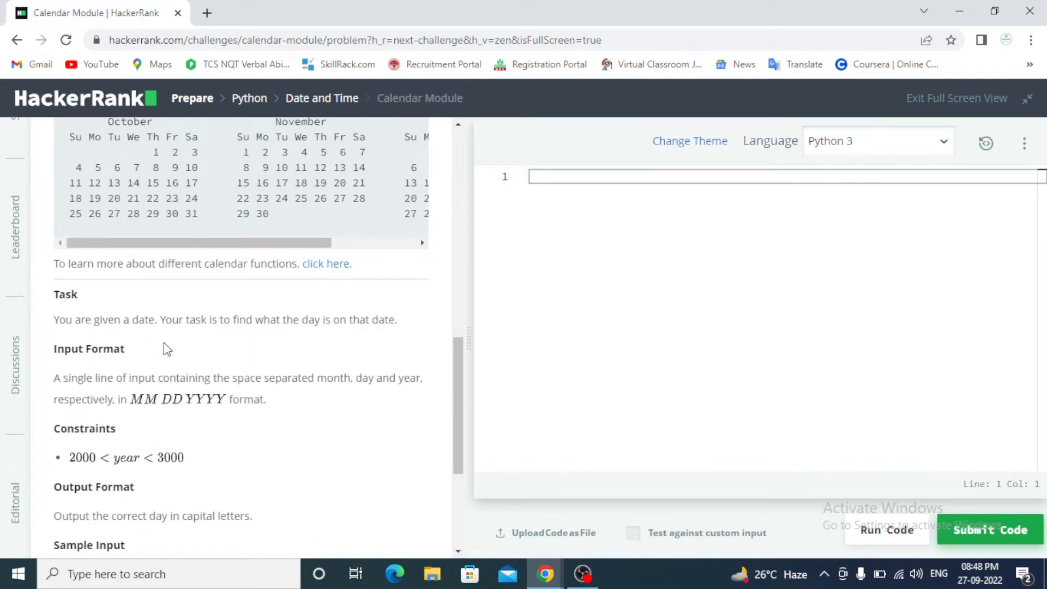
{"action": "mouse_move", "coordinate": [273, 335]}
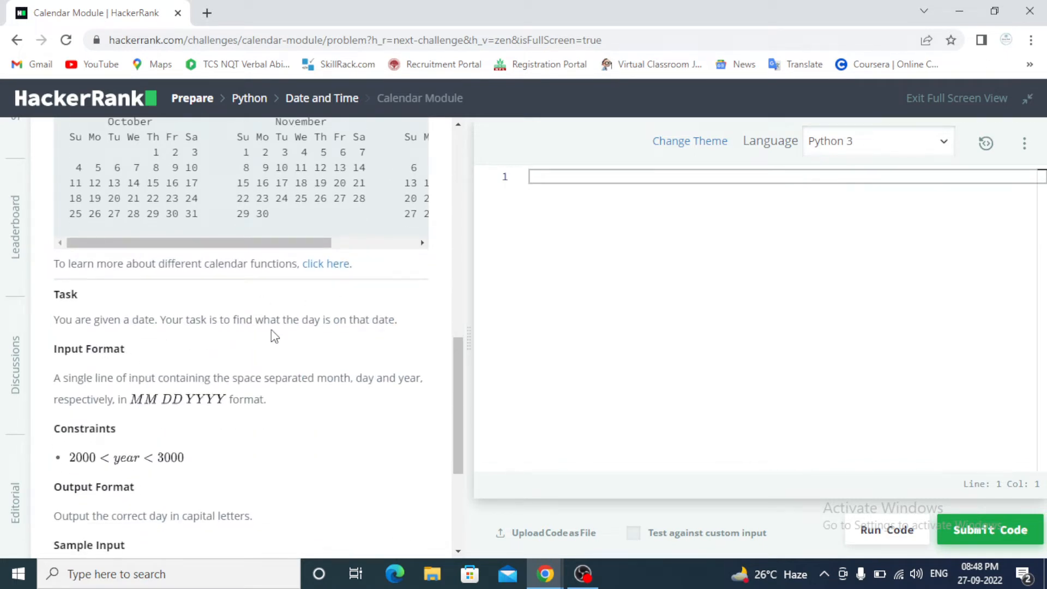
{"action": "mouse_move", "coordinate": [334, 333]}
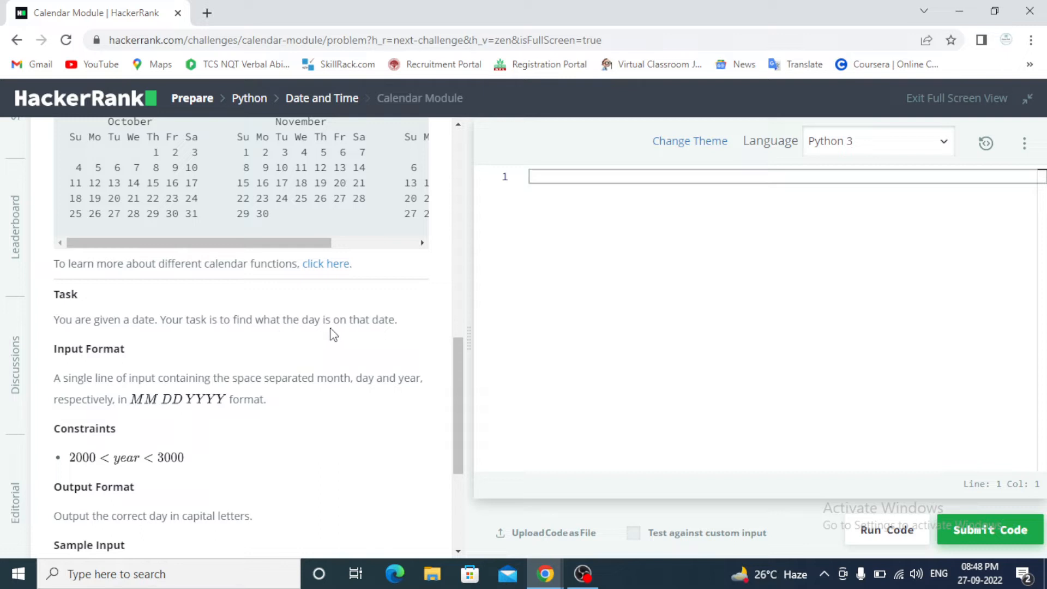
{"action": "mouse_move", "coordinate": [527, 308]}
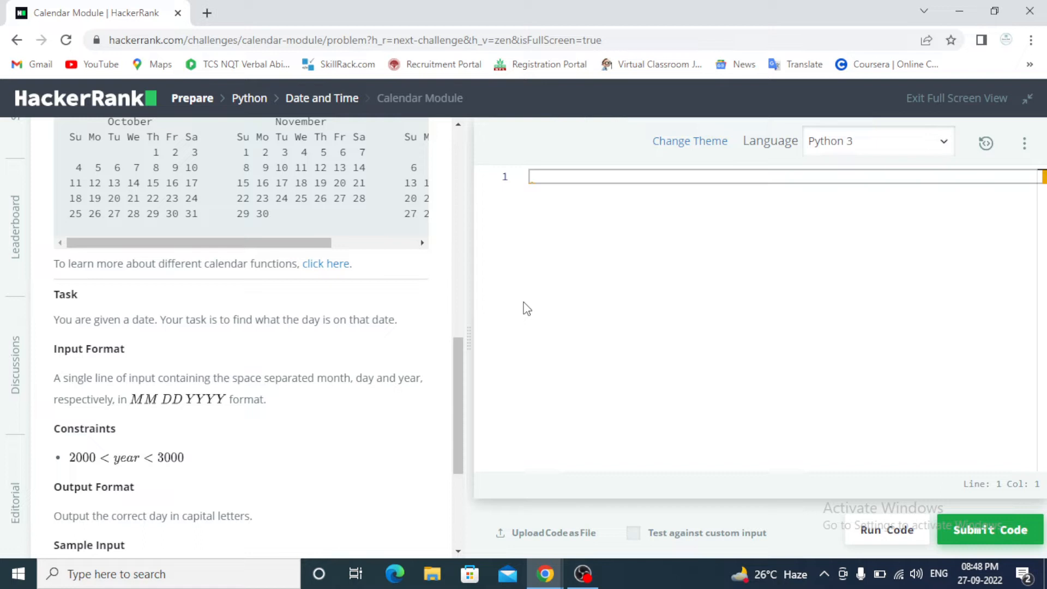
{"action": "mouse_move", "coordinate": [347, 401]}
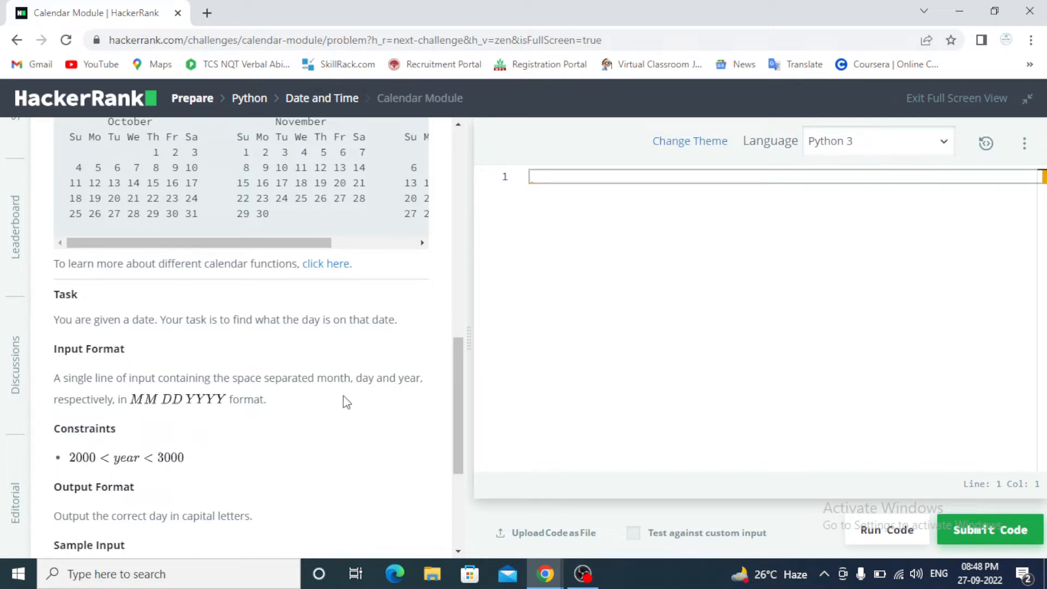
{"action": "mouse_move", "coordinate": [376, 394]}
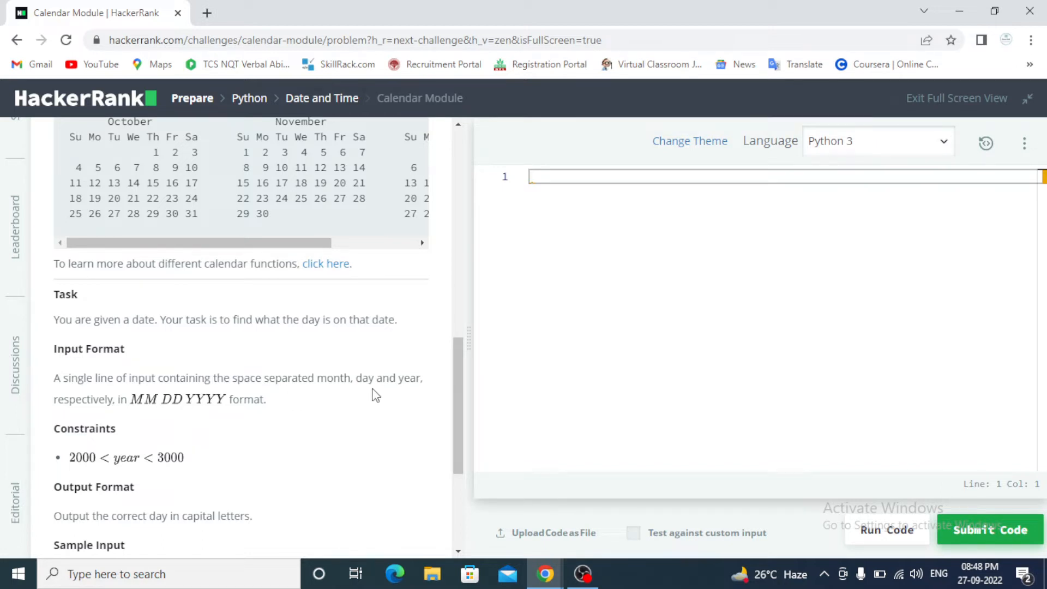
{"action": "mouse_move", "coordinate": [404, 386]}
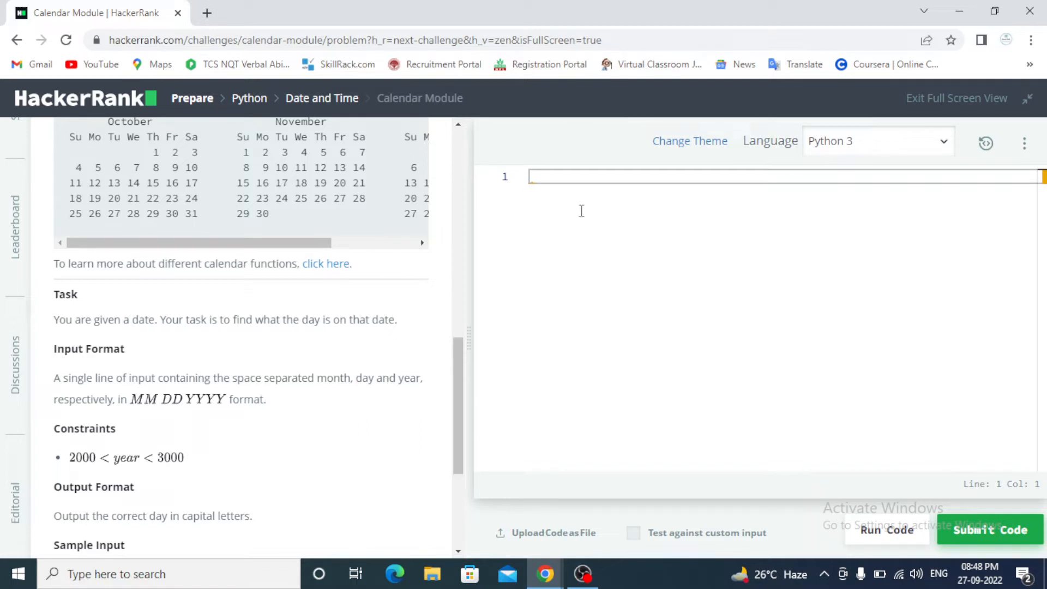
{"action": "left_click", "coordinate": [540, 176]}
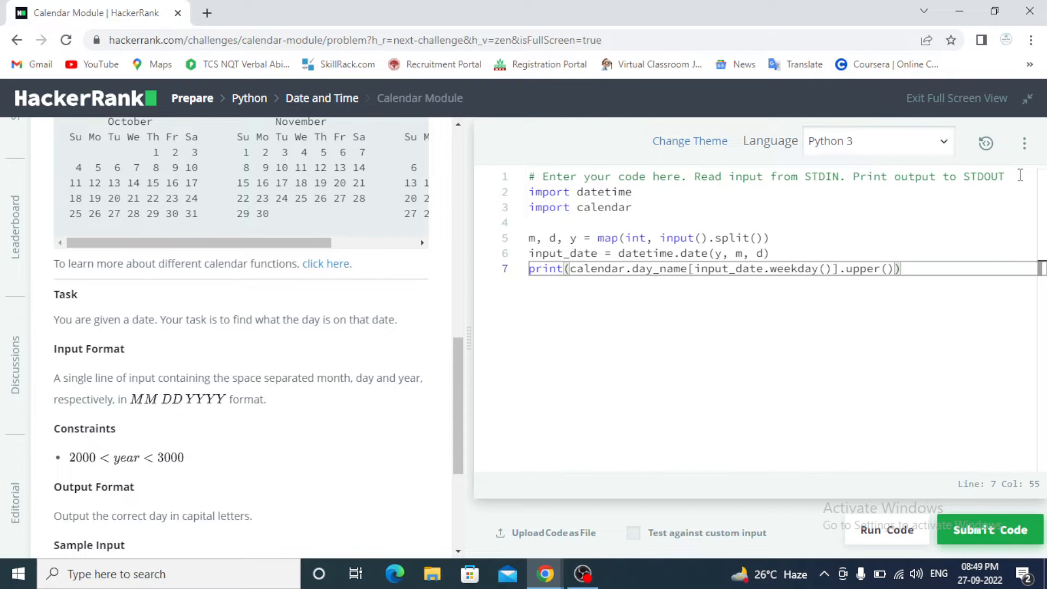
{"action": "left_click", "coordinate": [527, 176]}
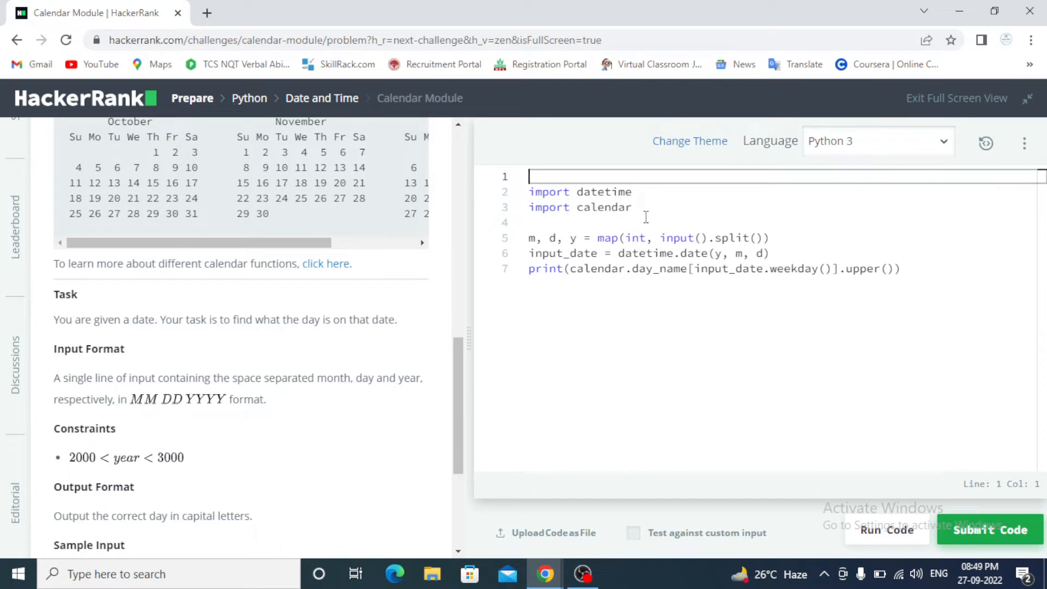
{"action": "mouse_move", "coordinate": [401, 307]}
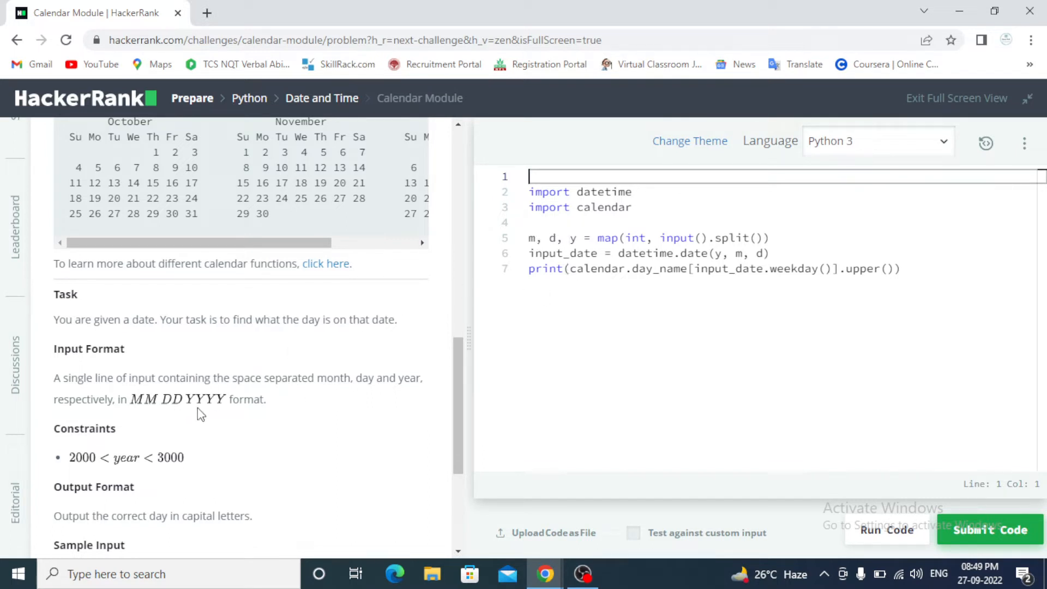
{"action": "mouse_move", "coordinate": [308, 365]}
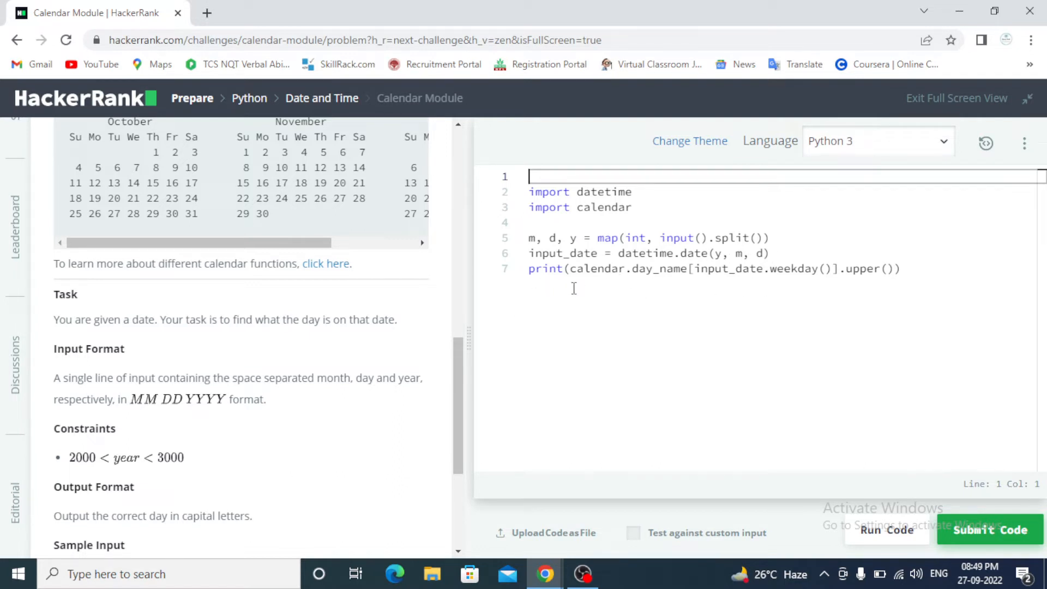
{"action": "mouse_move", "coordinate": [632, 288]}
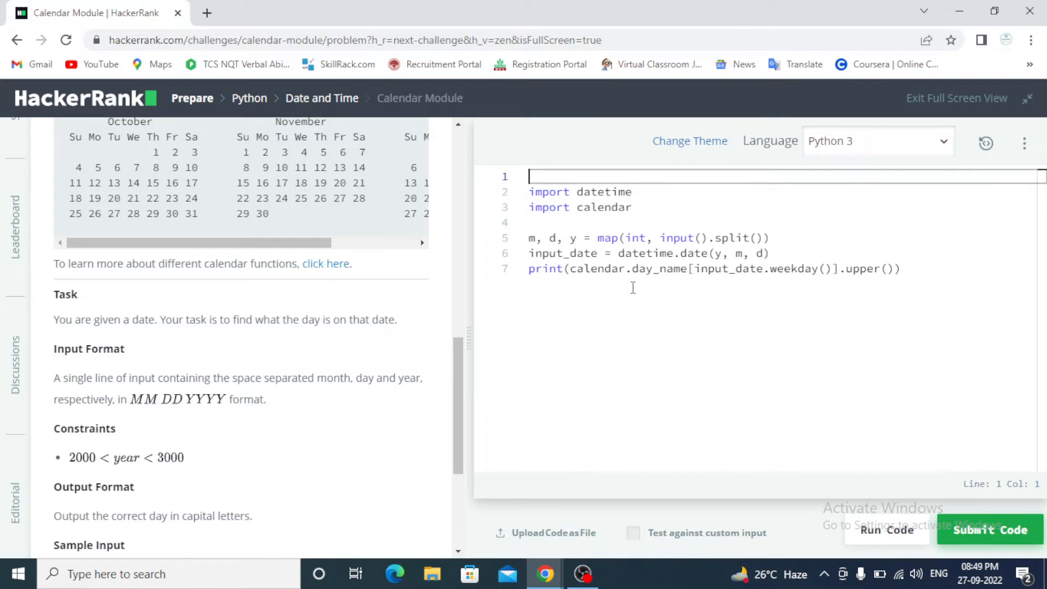
{"action": "mouse_move", "coordinate": [705, 372]}
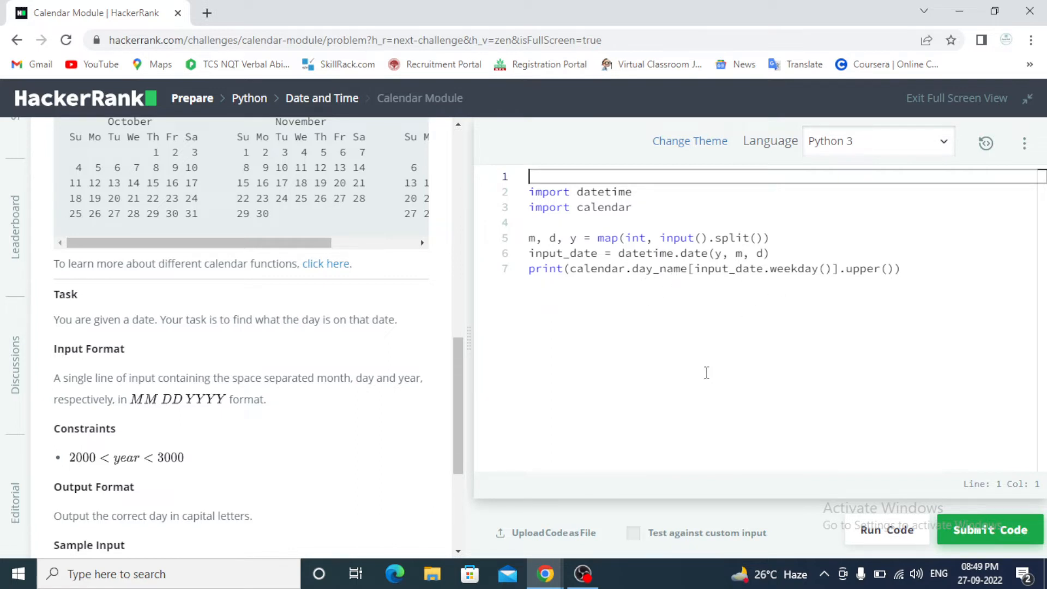
{"action": "mouse_move", "coordinate": [809, 416]}
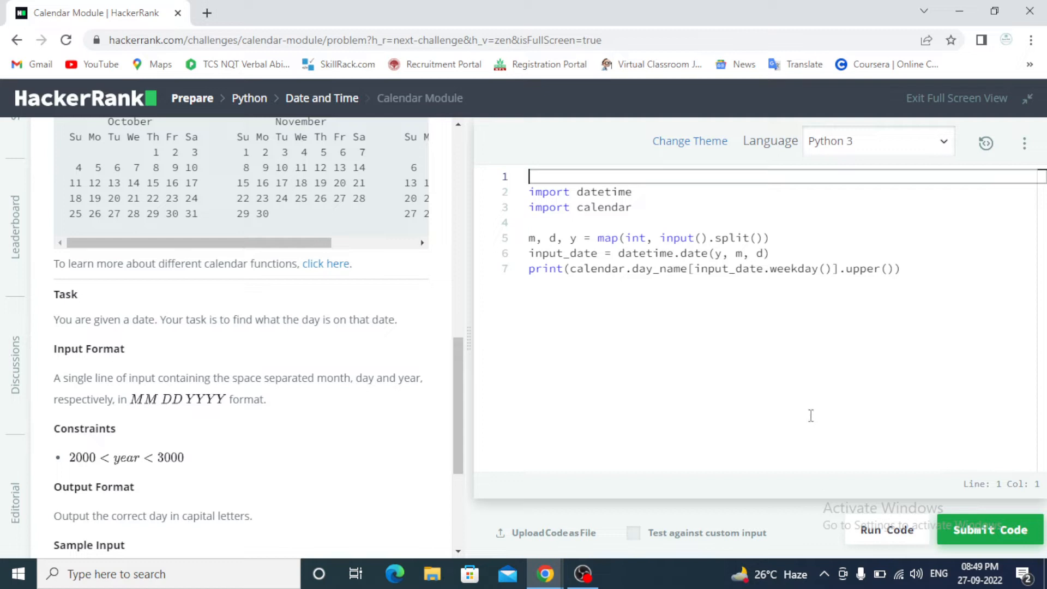
{"action": "mouse_move", "coordinate": [868, 532]}
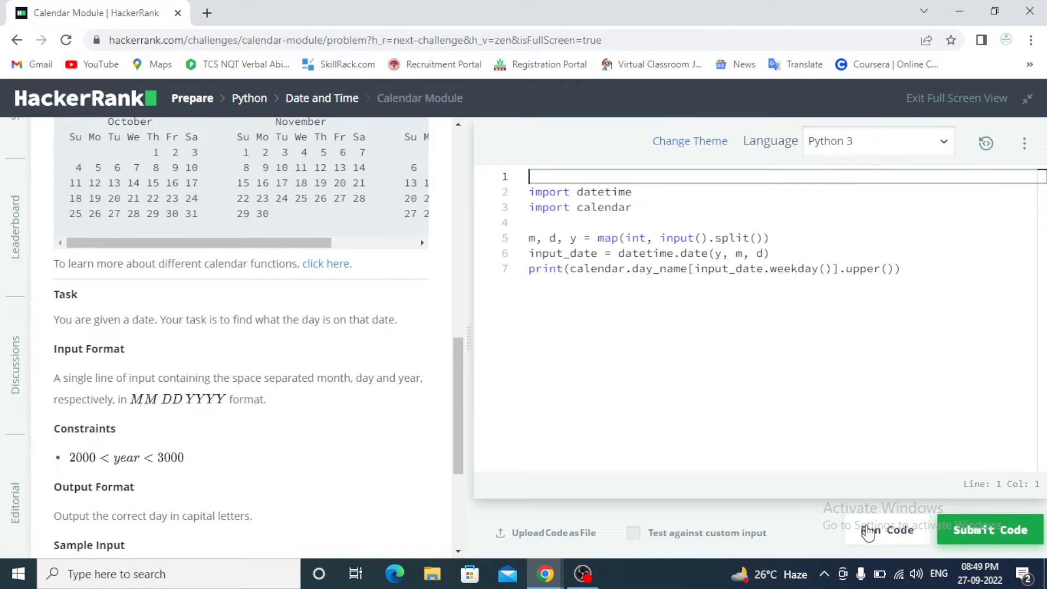
- Run the code and confirm sample test case 0 outputs WEDNESDAY
{"action": "left_click", "coordinate": [886, 529]}
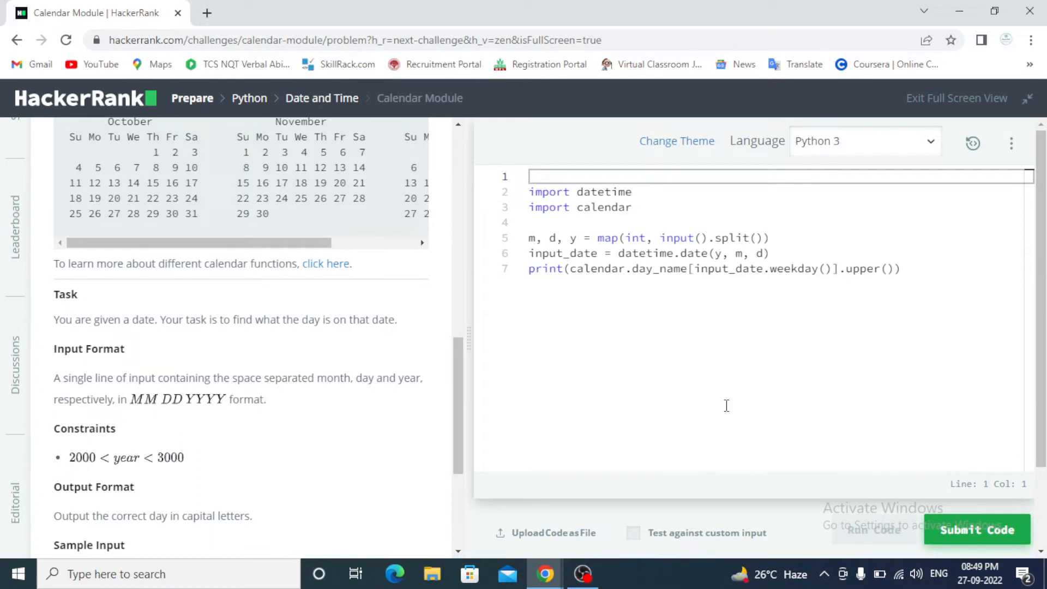
{"action": "left_click", "coordinate": [873, 529]}
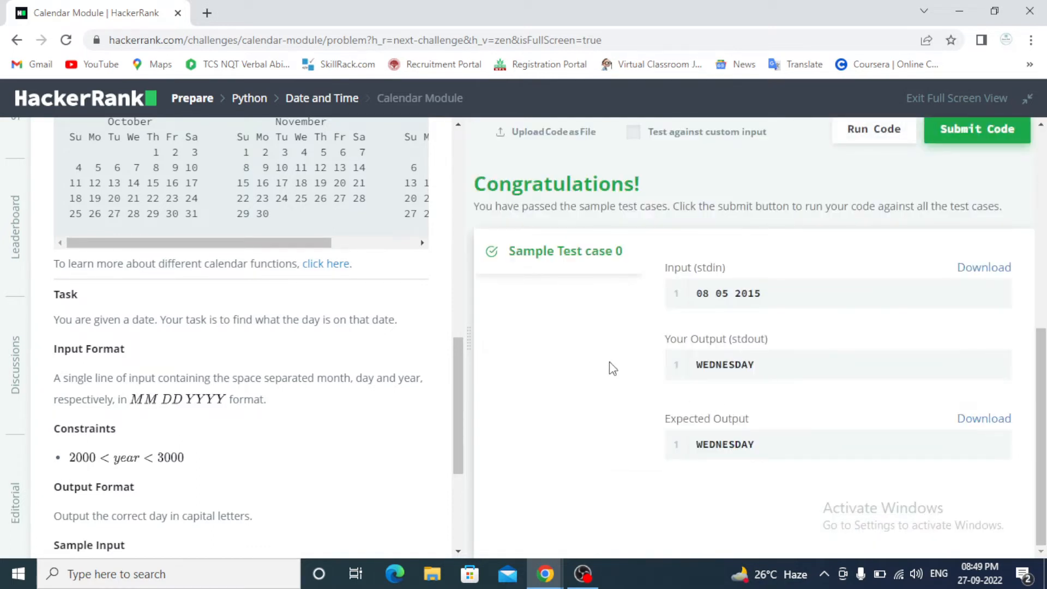
{"action": "scroll", "scroll_direction": "down", "scroll_amount": 3}
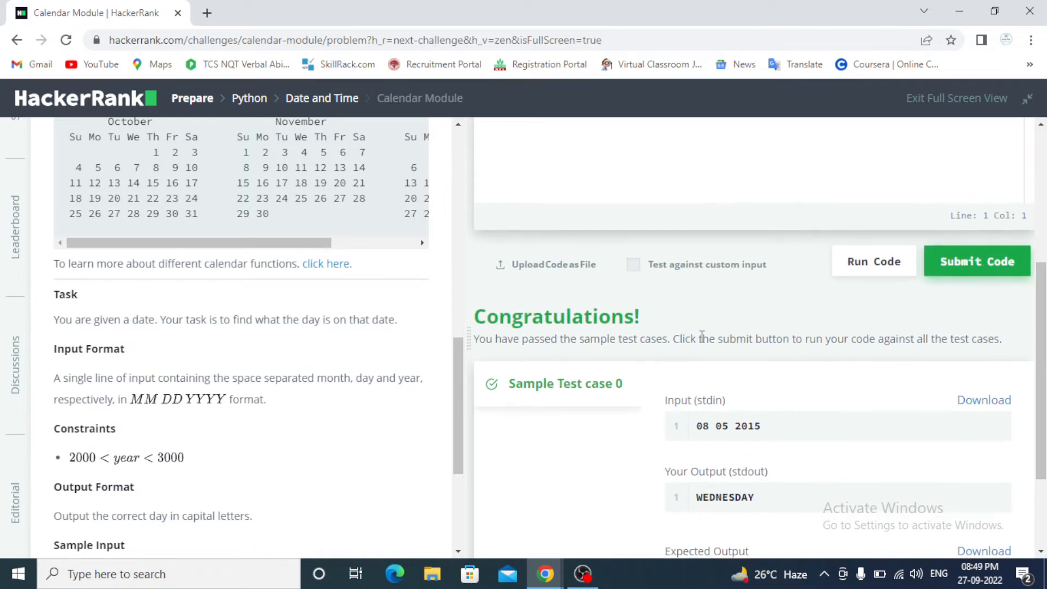
{"action": "scroll", "scroll_direction": "up", "scroll_amount": 3}
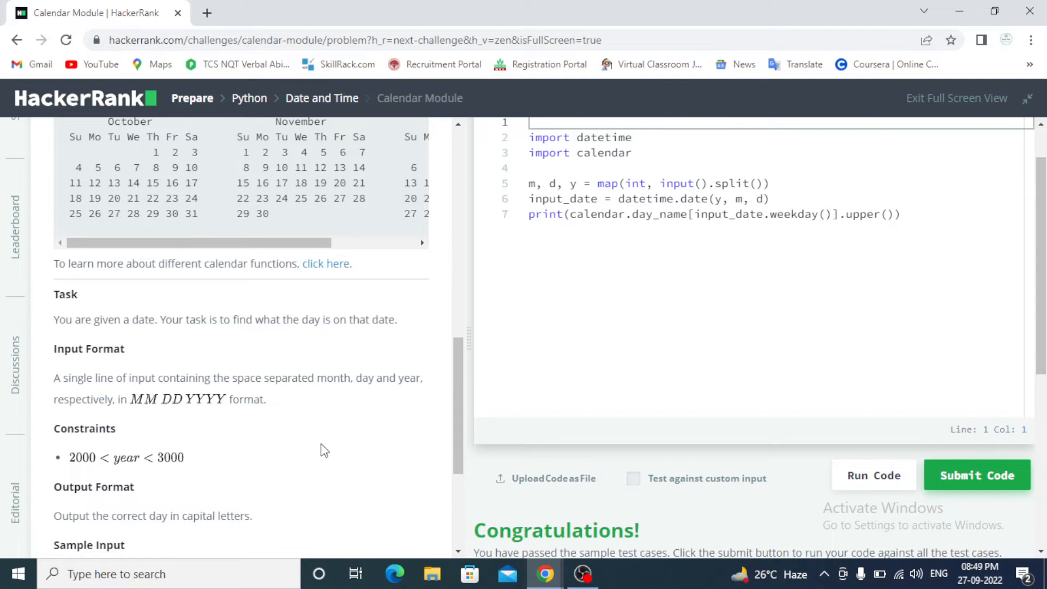
{"action": "scroll", "scroll_direction": "down", "scroll_amount": 3}
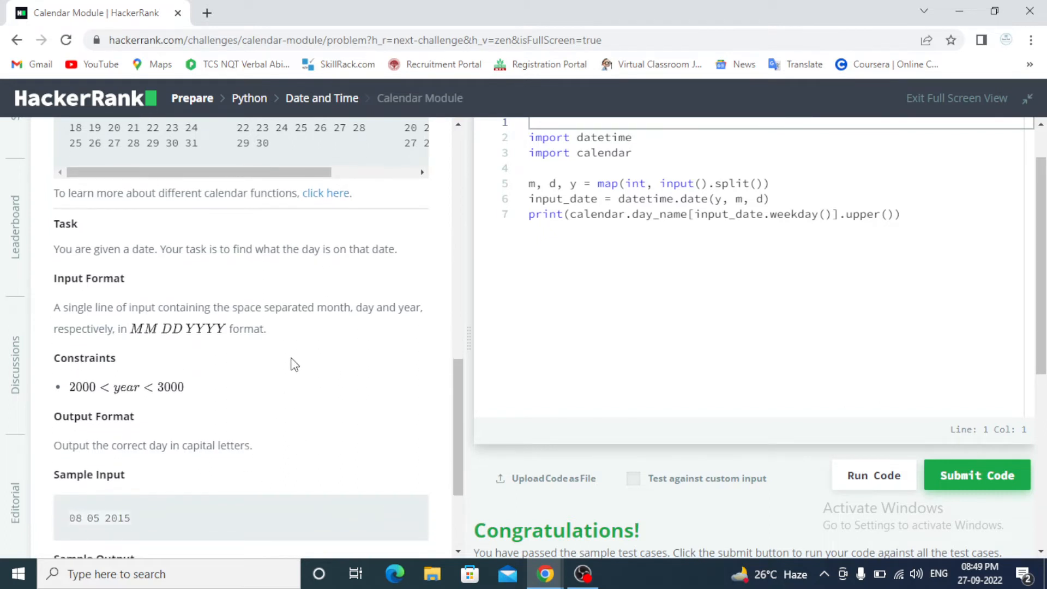
{"action": "mouse_move", "coordinate": [166, 343]}
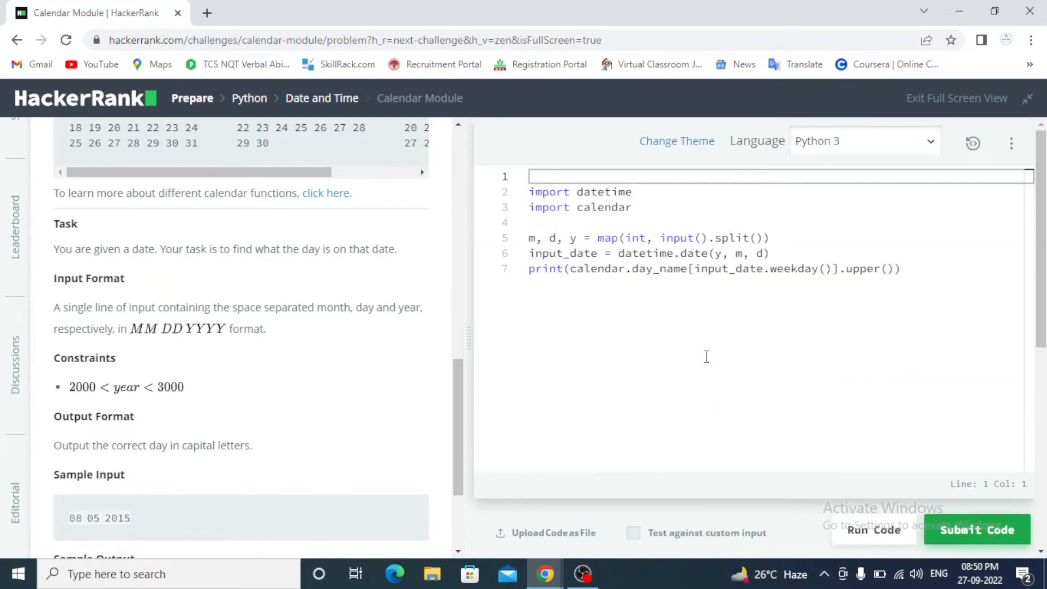
- Submit the Calendar Module solution for 10 points and move on to Time Delta
{"action": "left_click", "coordinate": [873, 530]}
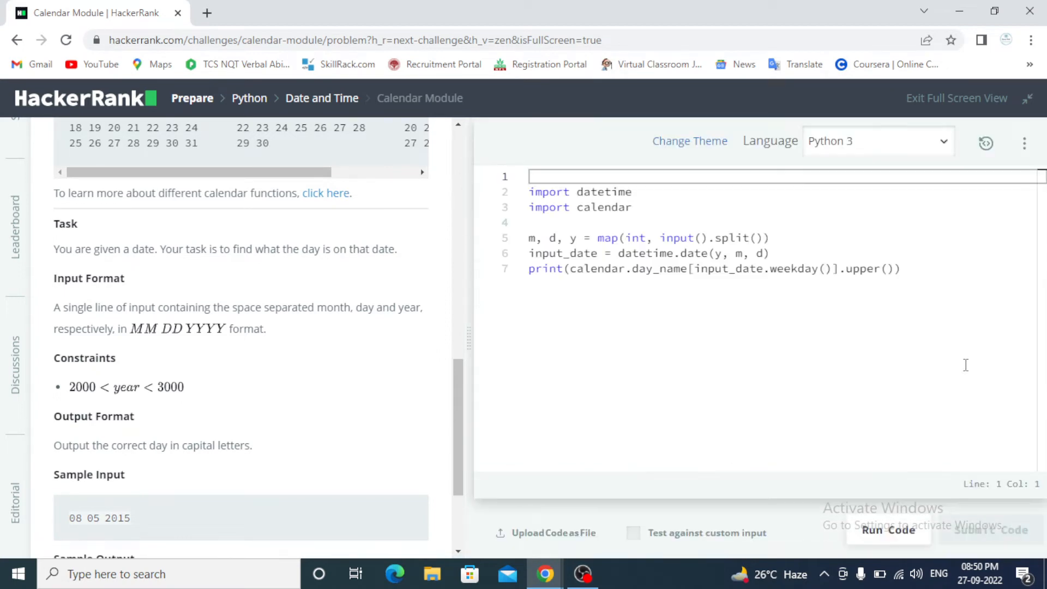
{"action": "left_click", "coordinate": [994, 529]}
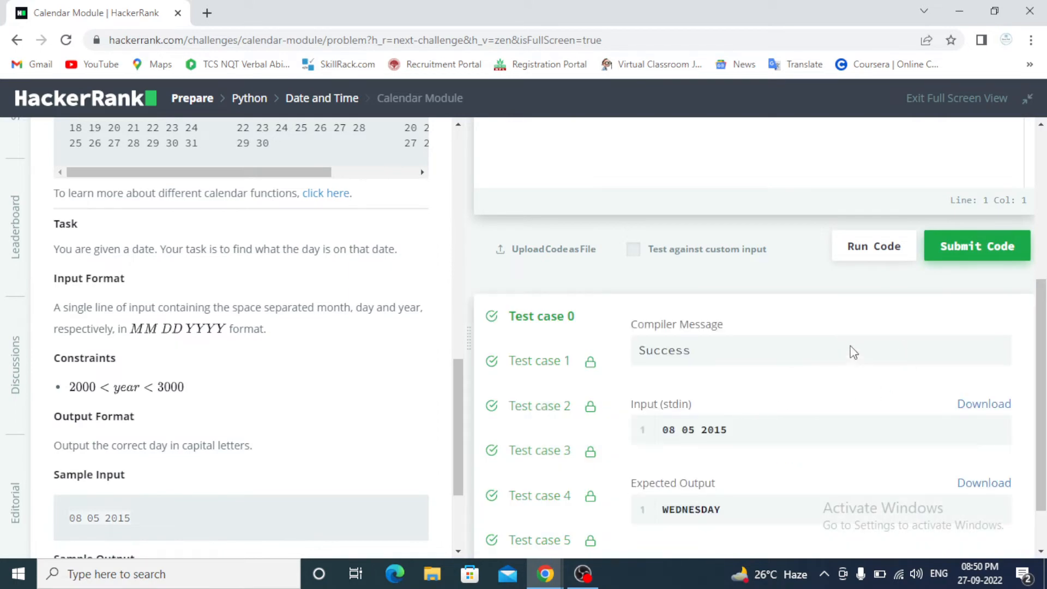
{"action": "left_click", "coordinate": [976, 246]}
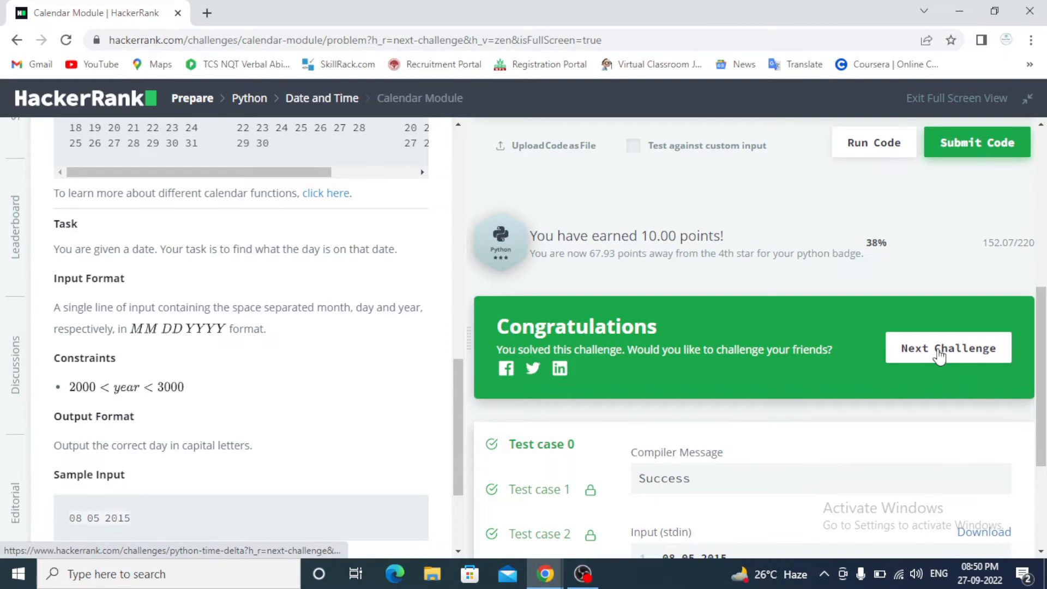
{"action": "left_click", "coordinate": [948, 348]}
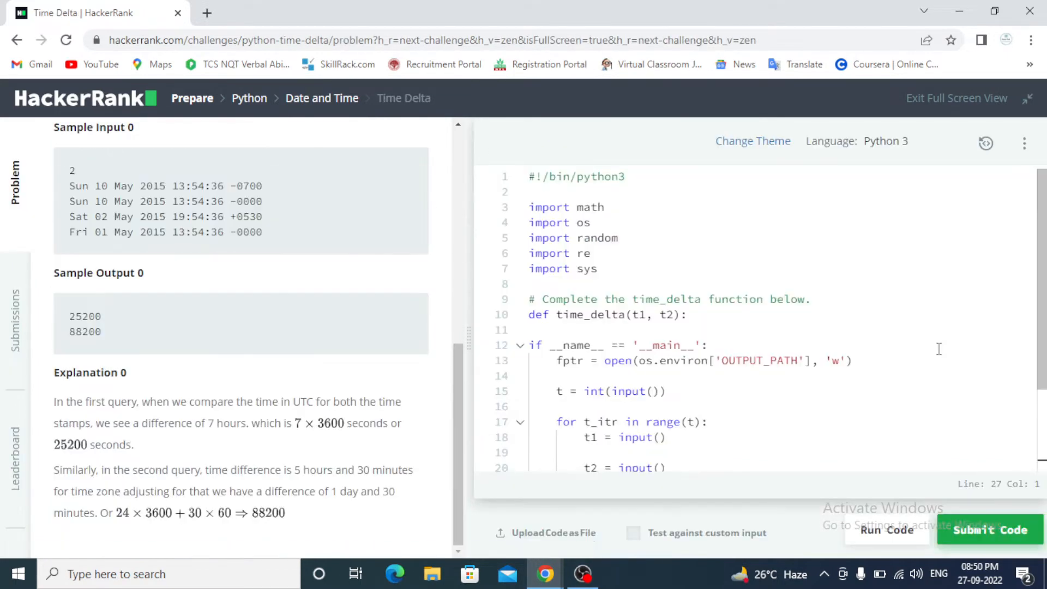
{"action": "mouse_move", "coordinate": [434, 321]}
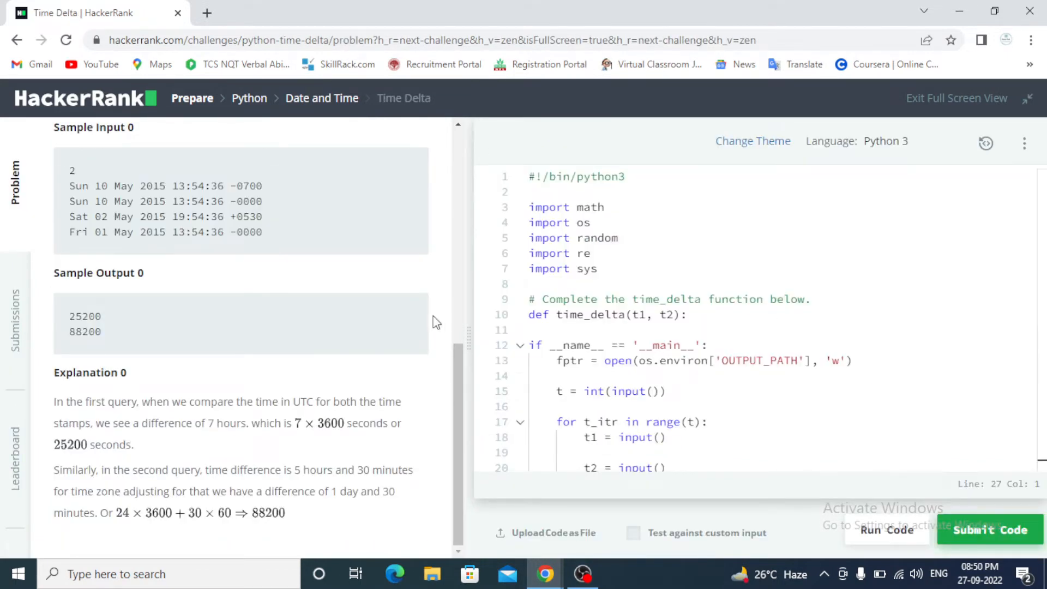
{"action": "scroll", "scroll_direction": "up", "scroll_amount": 3}
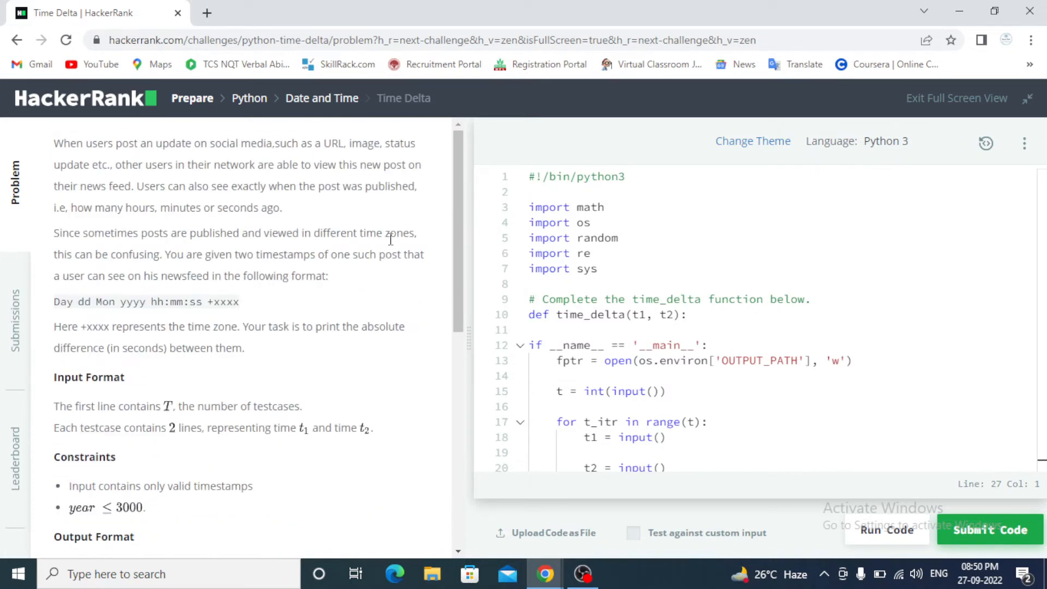
{"action": "mouse_move", "coordinate": [369, 378]}
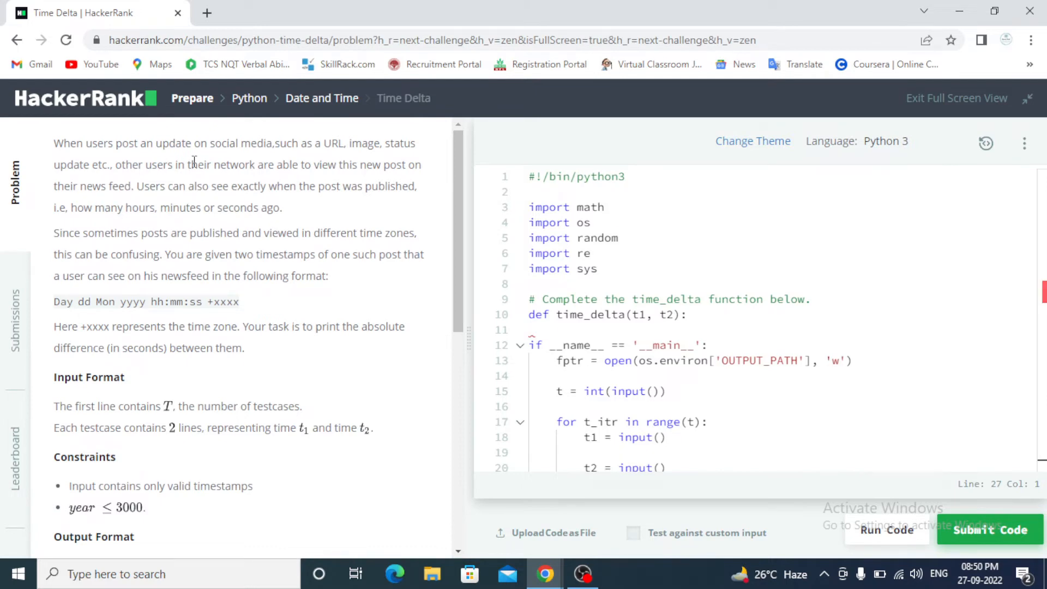
{"action": "mouse_move", "coordinate": [310, 160]}
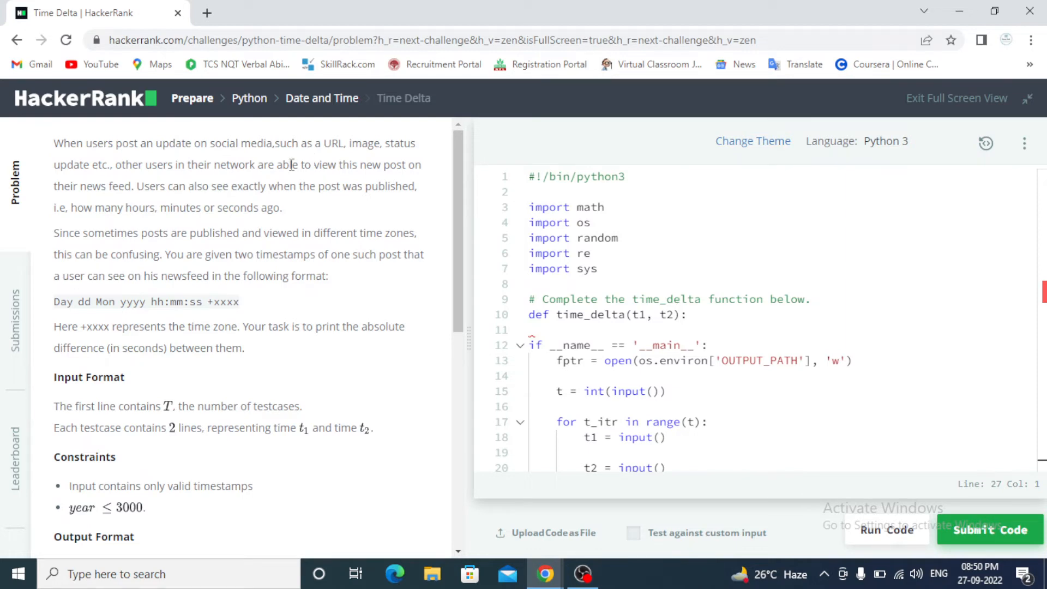
{"action": "mouse_move", "coordinate": [379, 183]}
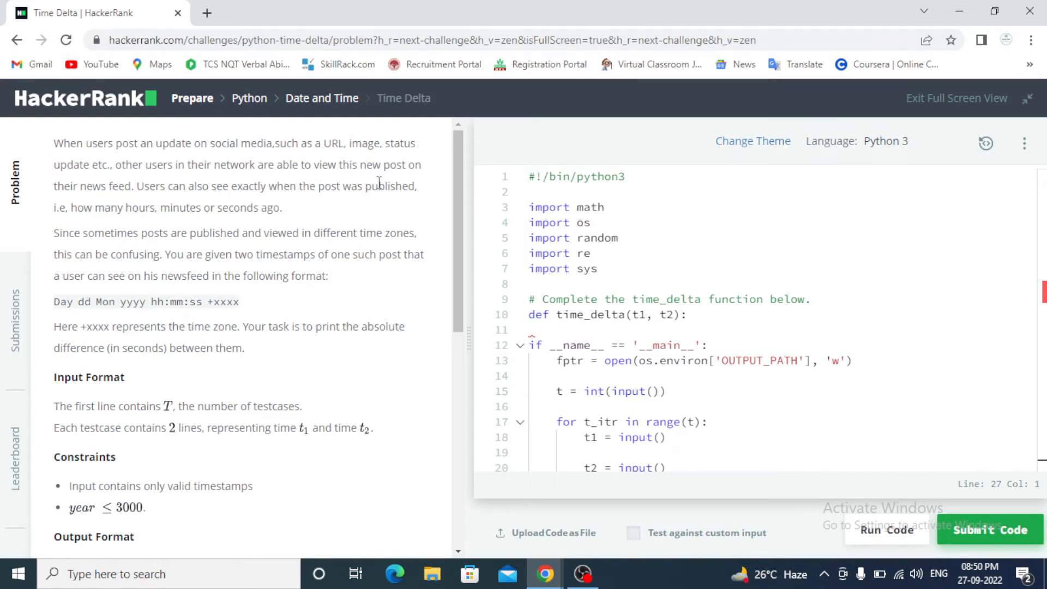
{"action": "mouse_move", "coordinate": [374, 221]}
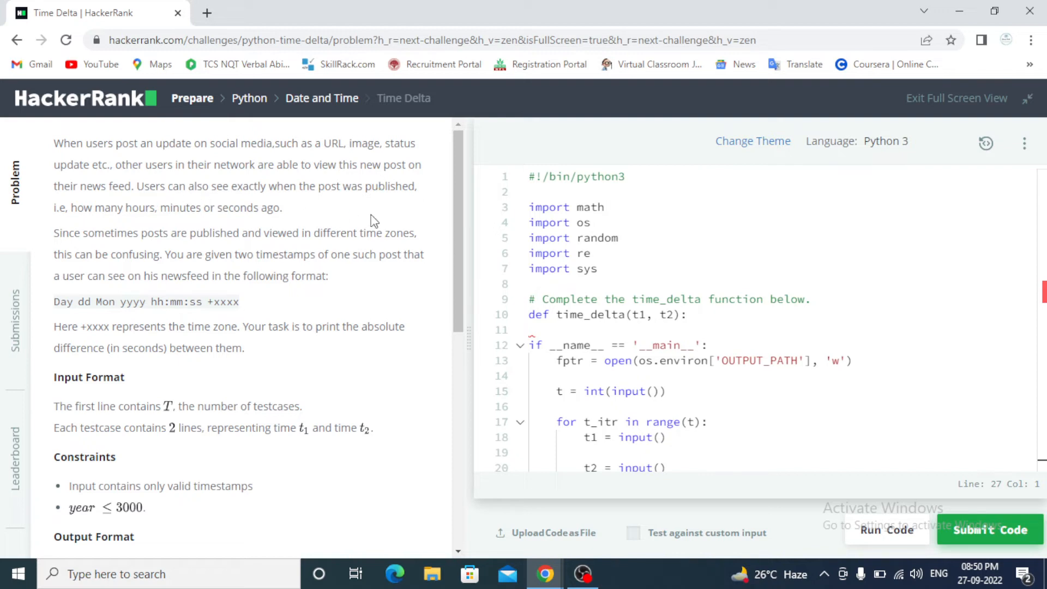
{"action": "mouse_move", "coordinate": [90, 319]}
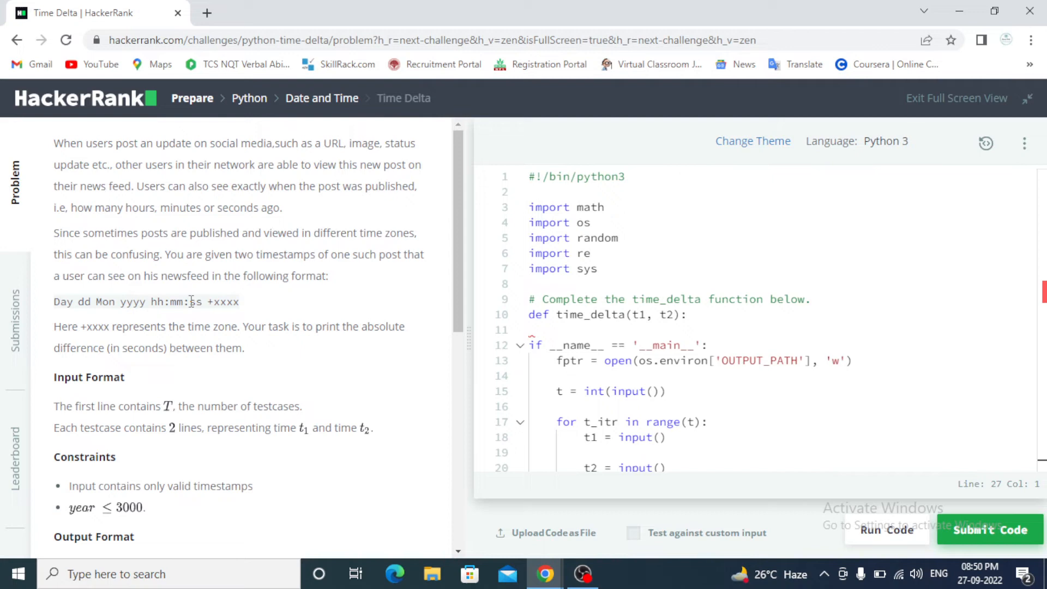
{"action": "mouse_move", "coordinate": [309, 300]}
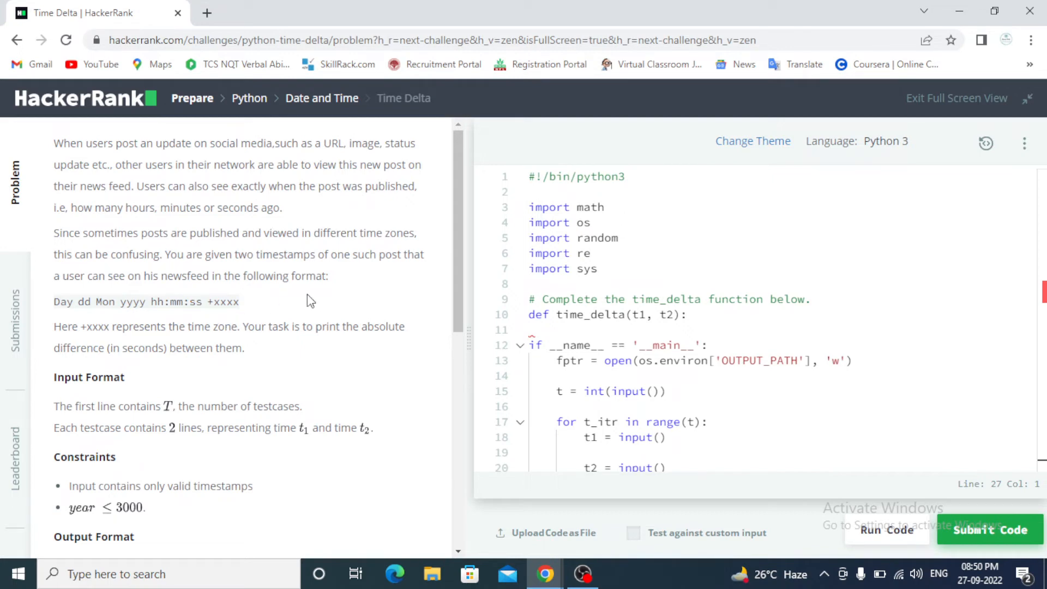
{"action": "scroll", "scroll_direction": "down", "scroll_amount": 3}
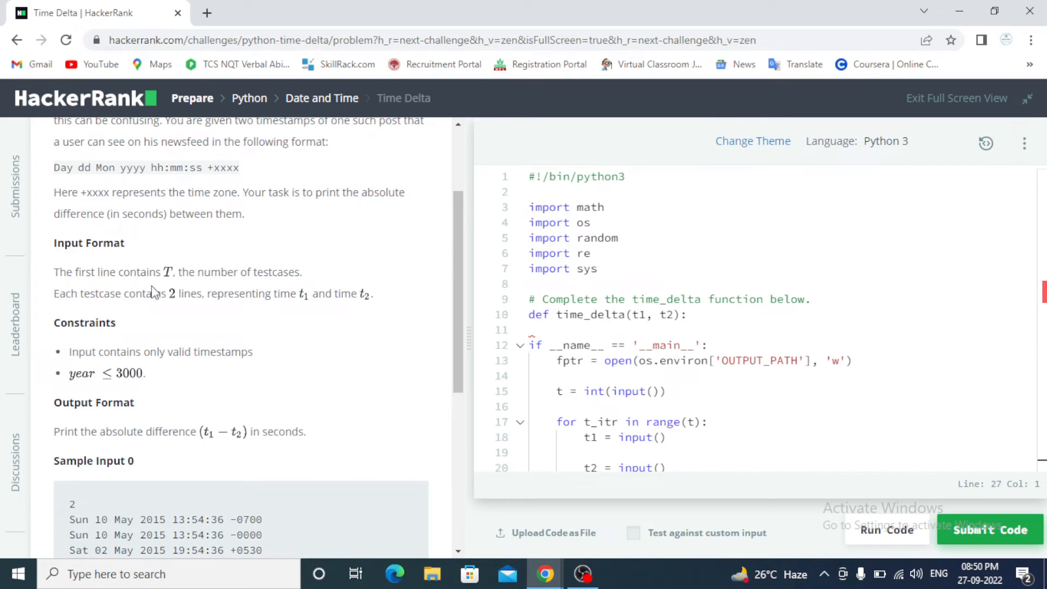
{"action": "mouse_move", "coordinate": [199, 319]}
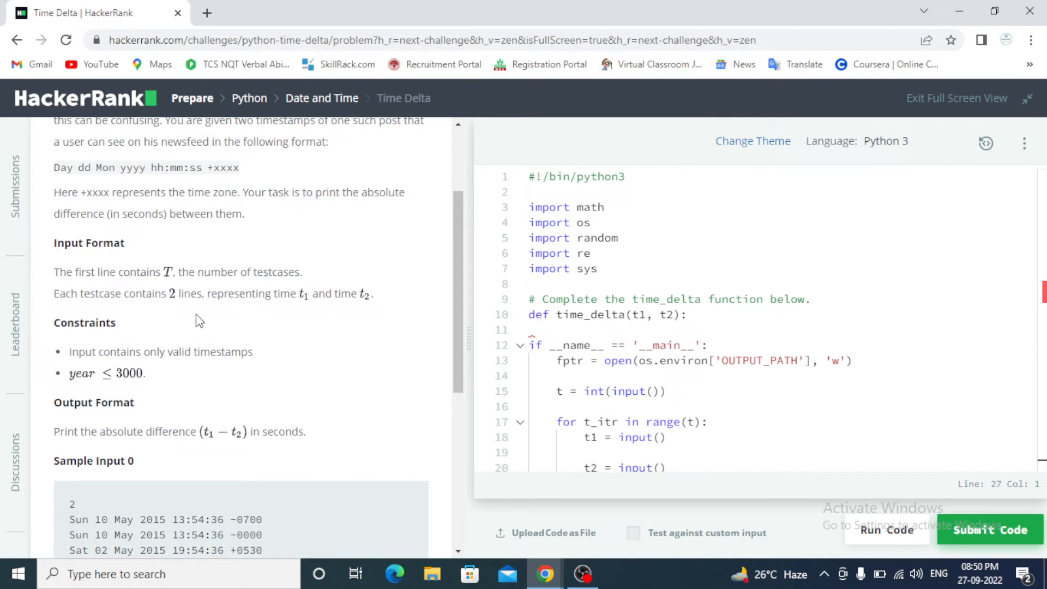
{"action": "mouse_move", "coordinate": [202, 311]}
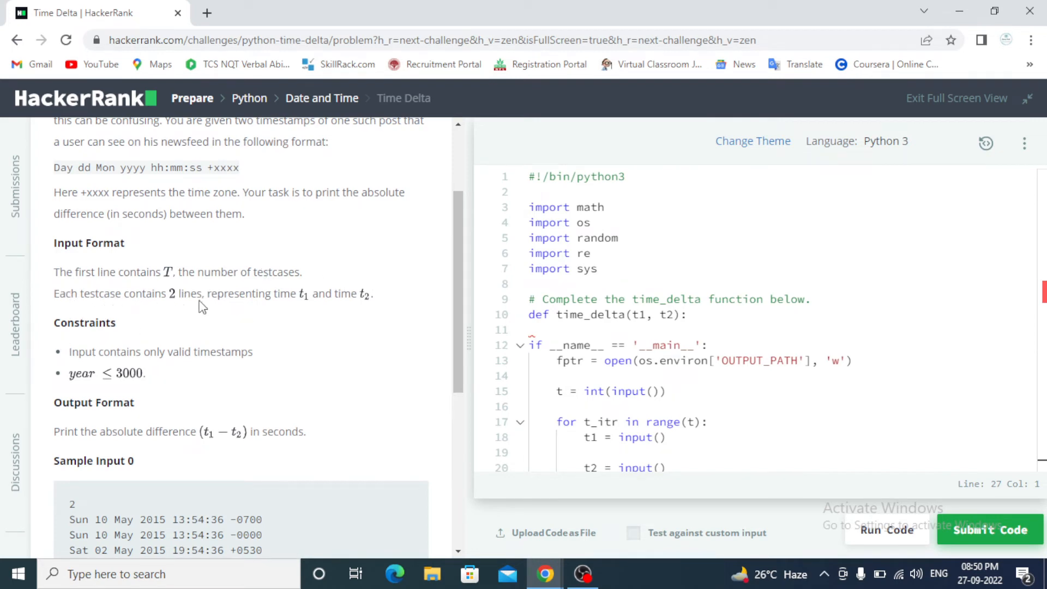
{"action": "mouse_move", "coordinate": [325, 299]}
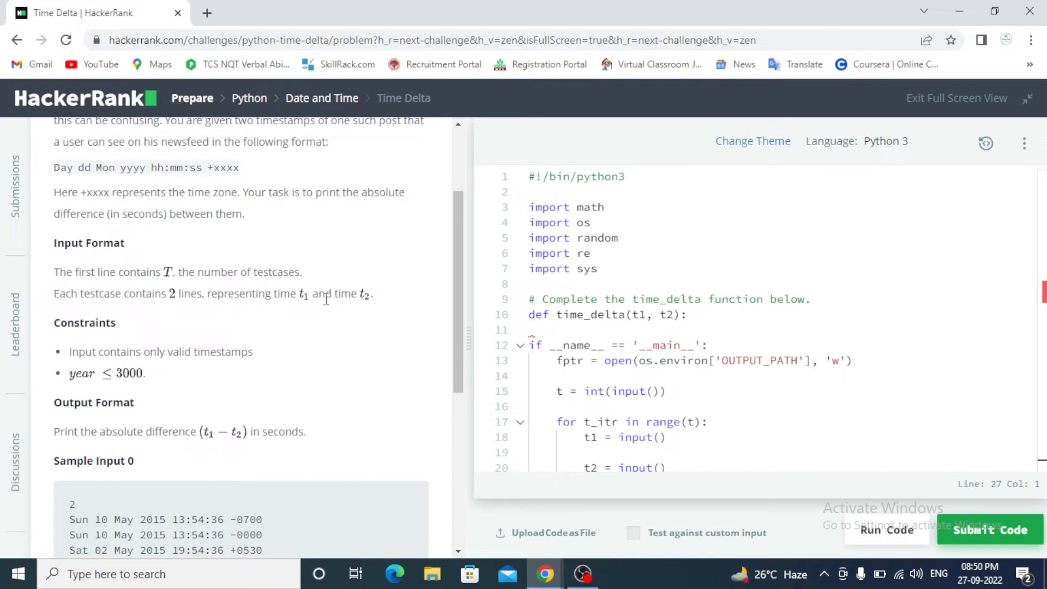
{"action": "mouse_move", "coordinate": [396, 307]}
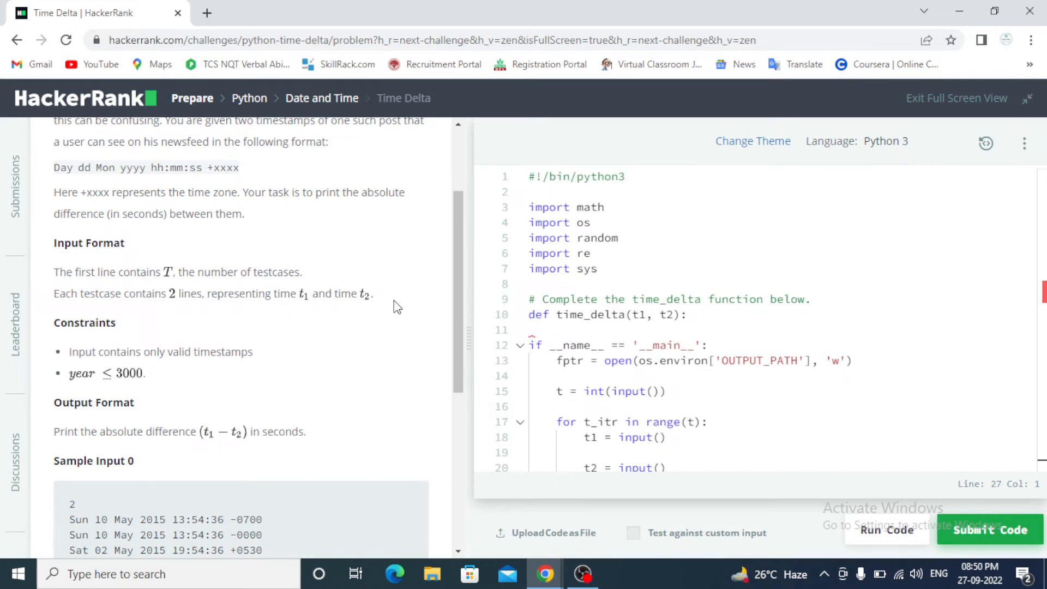
{"action": "scroll", "scroll_direction": "down", "scroll_amount": 3}
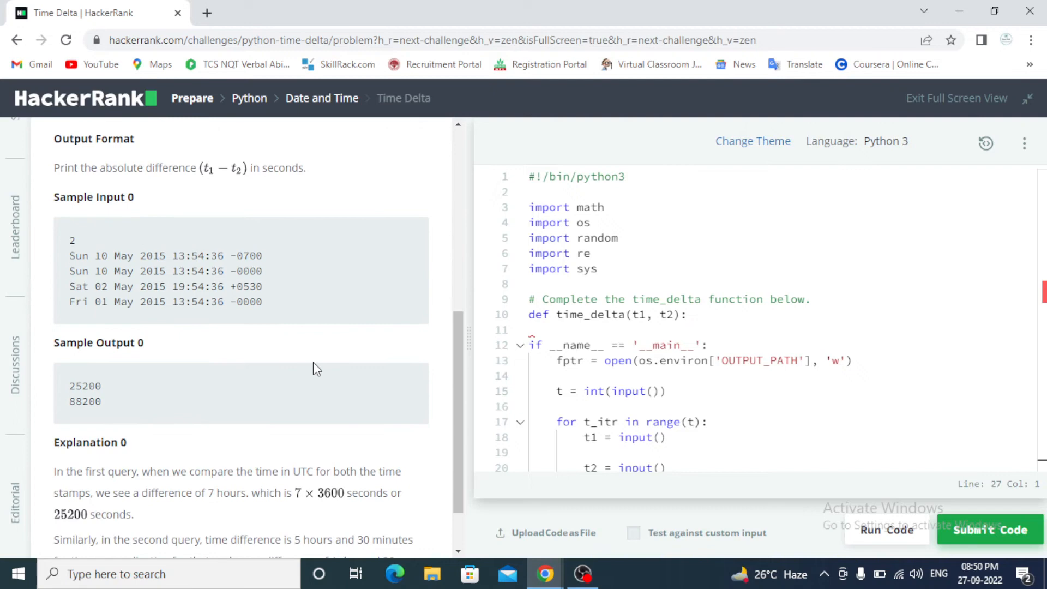
{"action": "mouse_move", "coordinate": [104, 251]}
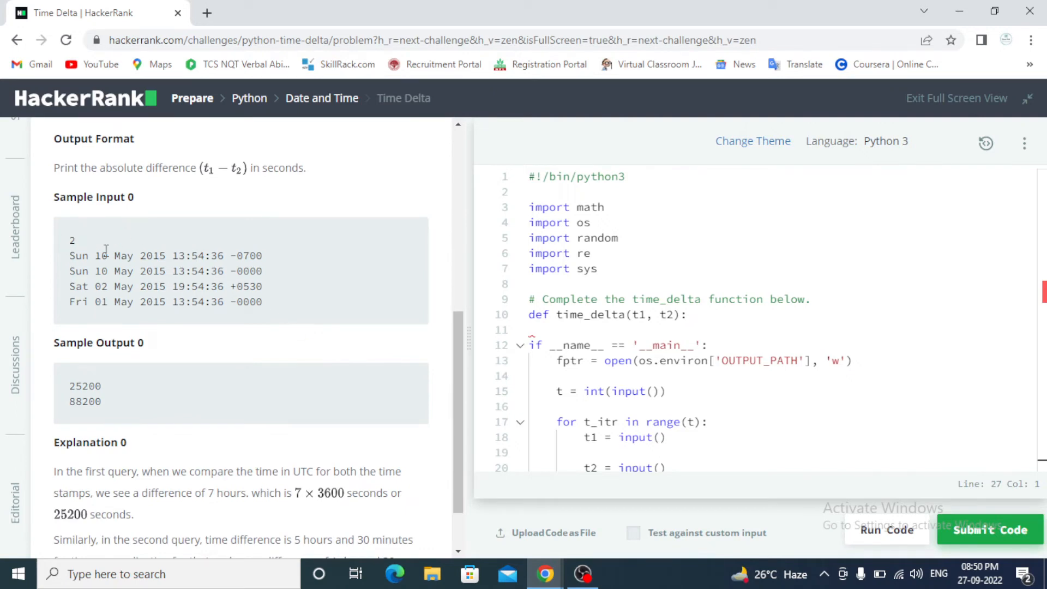
{"action": "mouse_move", "coordinate": [127, 410]}
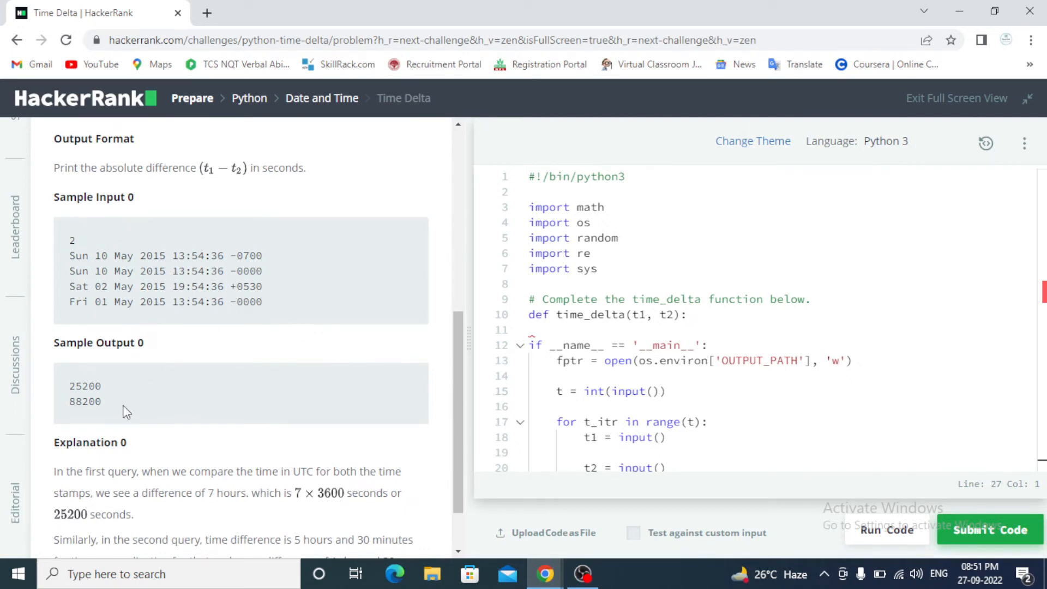
{"action": "mouse_move", "coordinate": [234, 327]}
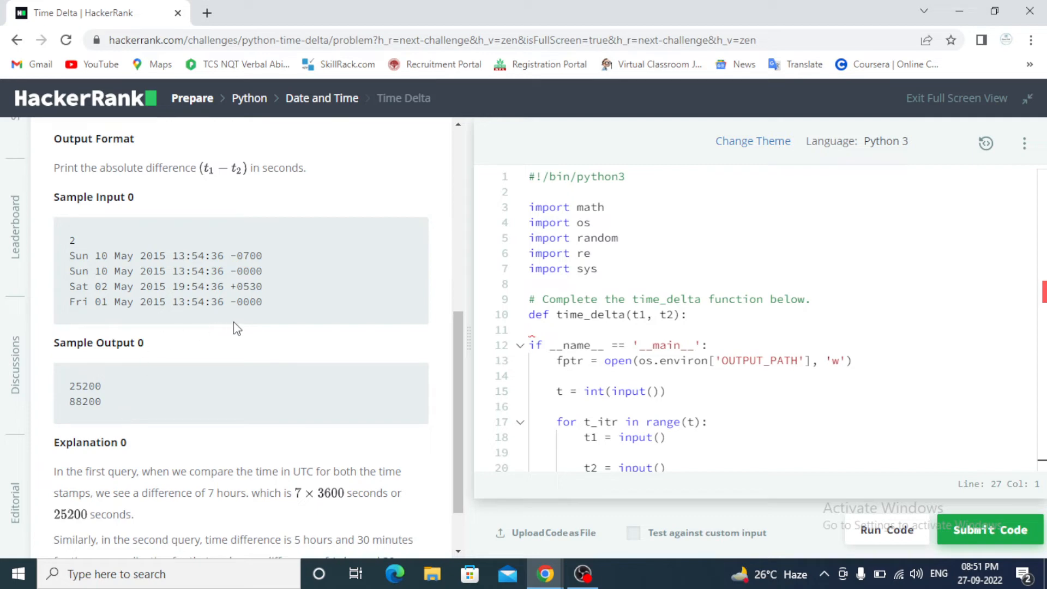
{"action": "mouse_move", "coordinate": [124, 398]}
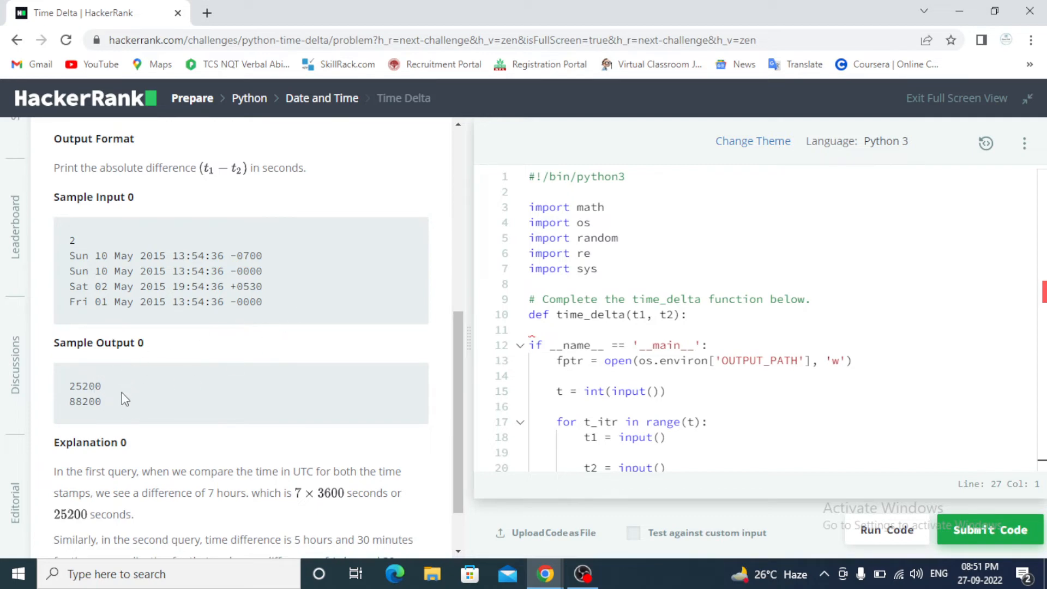
{"action": "mouse_move", "coordinate": [129, 409]}
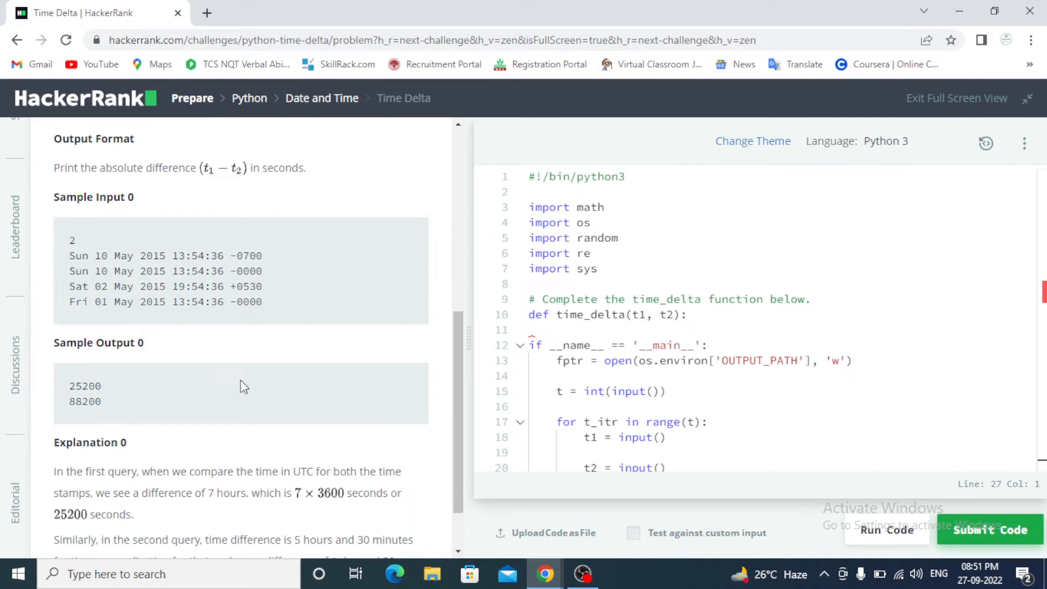
{"action": "scroll", "scroll_direction": "down", "scroll_amount": 3}
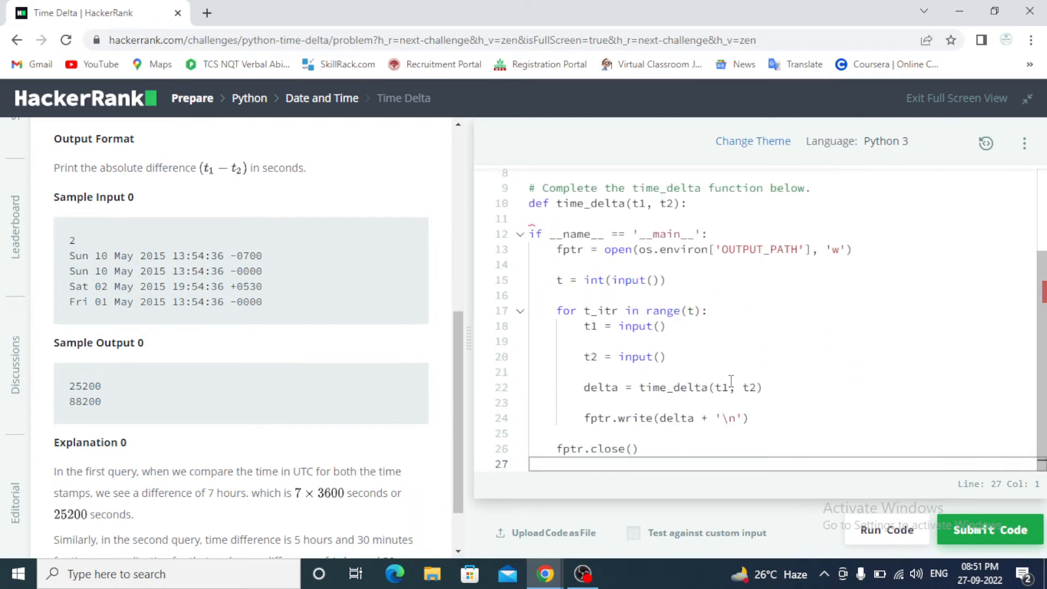
{"action": "scroll", "scroll_direction": "up", "scroll_amount": 3}
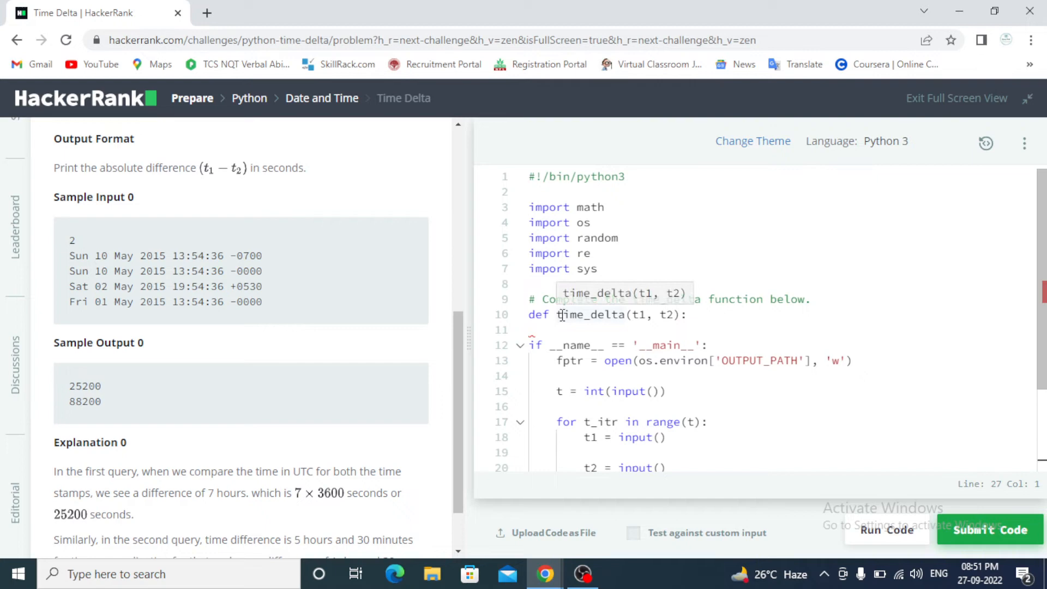
{"action": "mouse_move", "coordinate": [810, 406]}
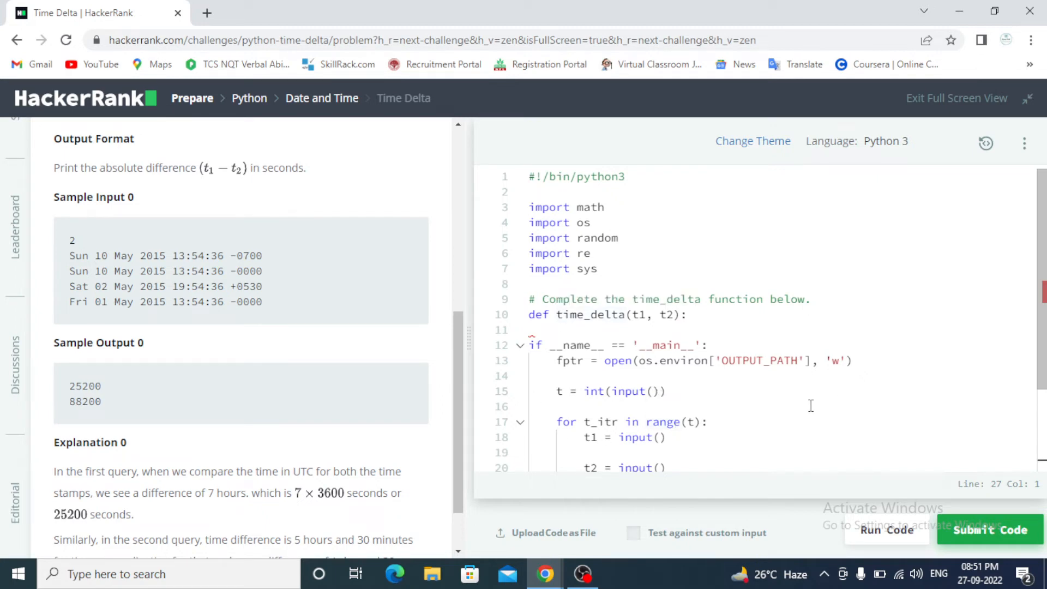
{"action": "mouse_move", "coordinate": [664, 422]}
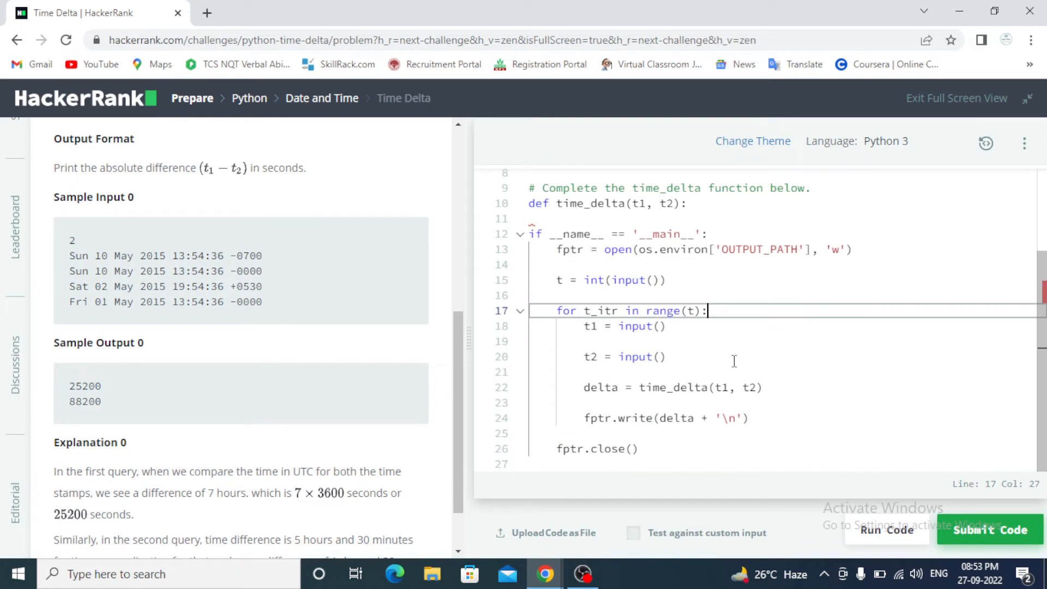
{"action": "scroll", "scroll_direction": "up", "scroll_amount": 3}
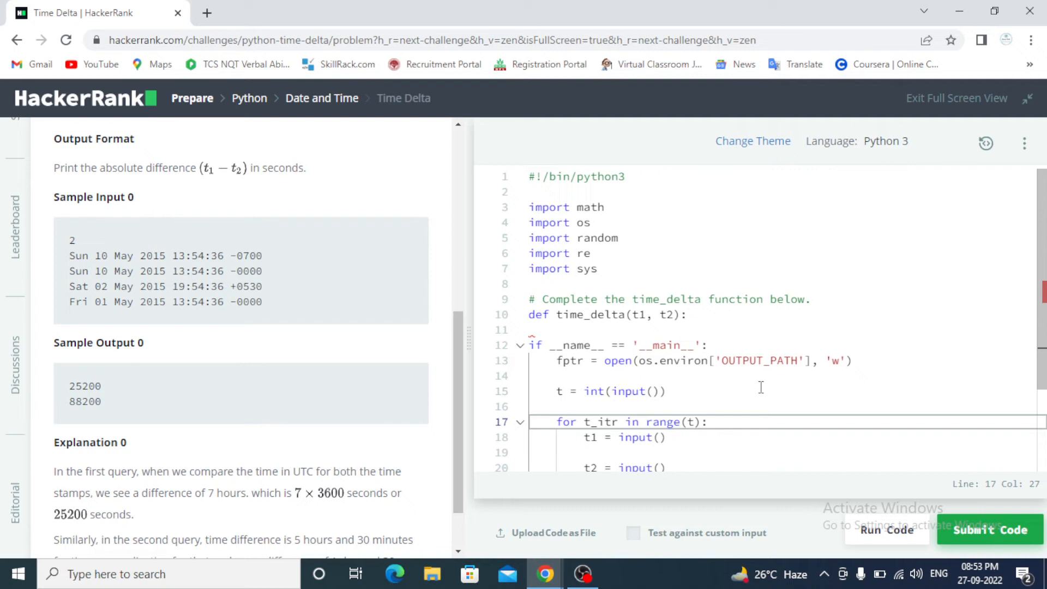
{"action": "scroll", "scroll_direction": "down", "scroll_amount": 3}
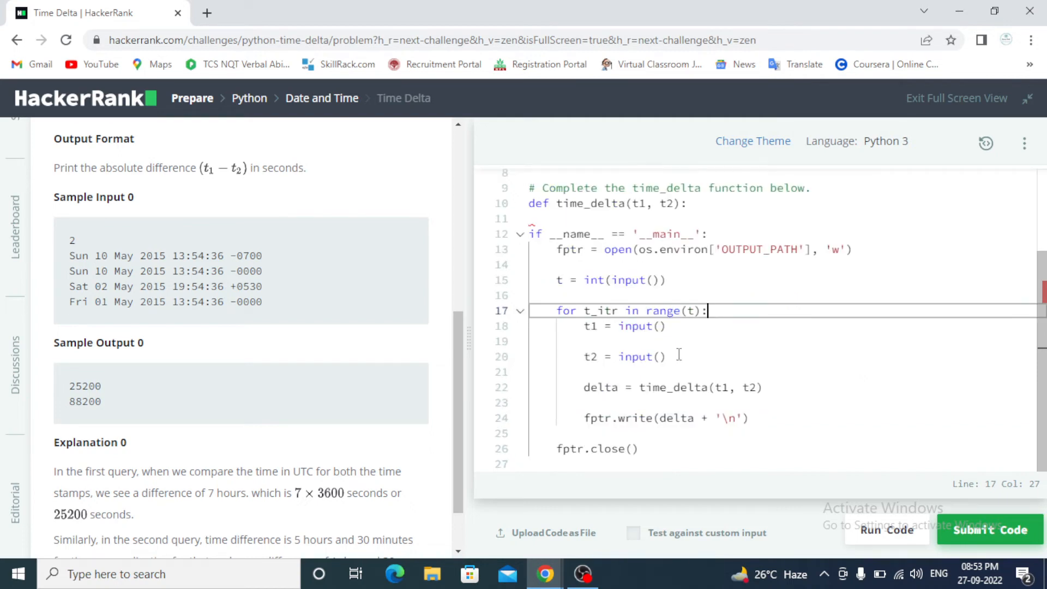
- Select the editor's contents to replace them with the strptime-based time_delta code
{"action": "key", "text": "ctrl+a"}
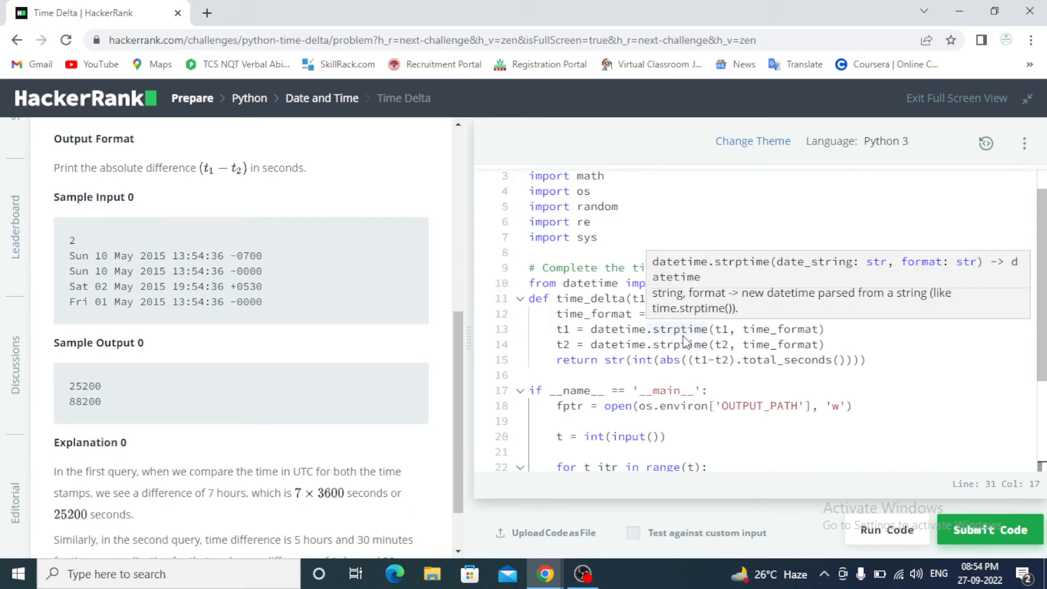
{"action": "mouse_move", "coordinate": [696, 346]}
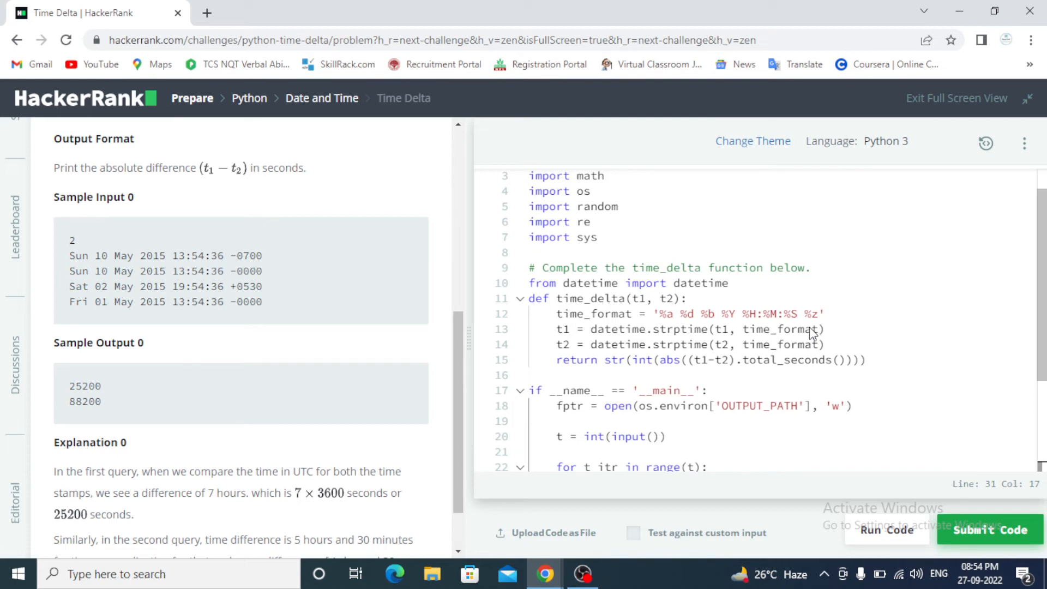
{"action": "mouse_move", "coordinate": [684, 387]}
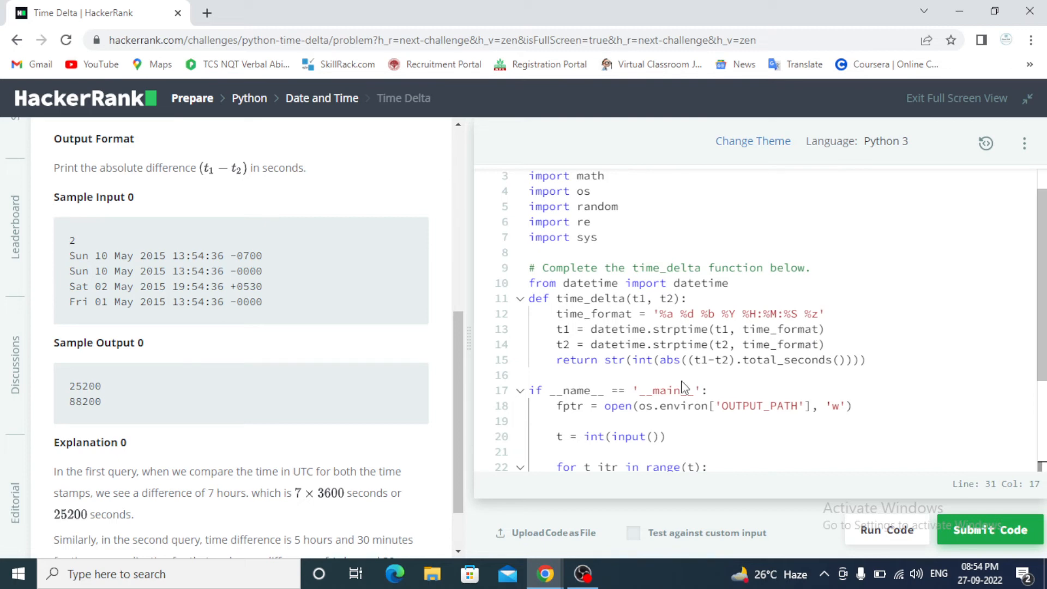